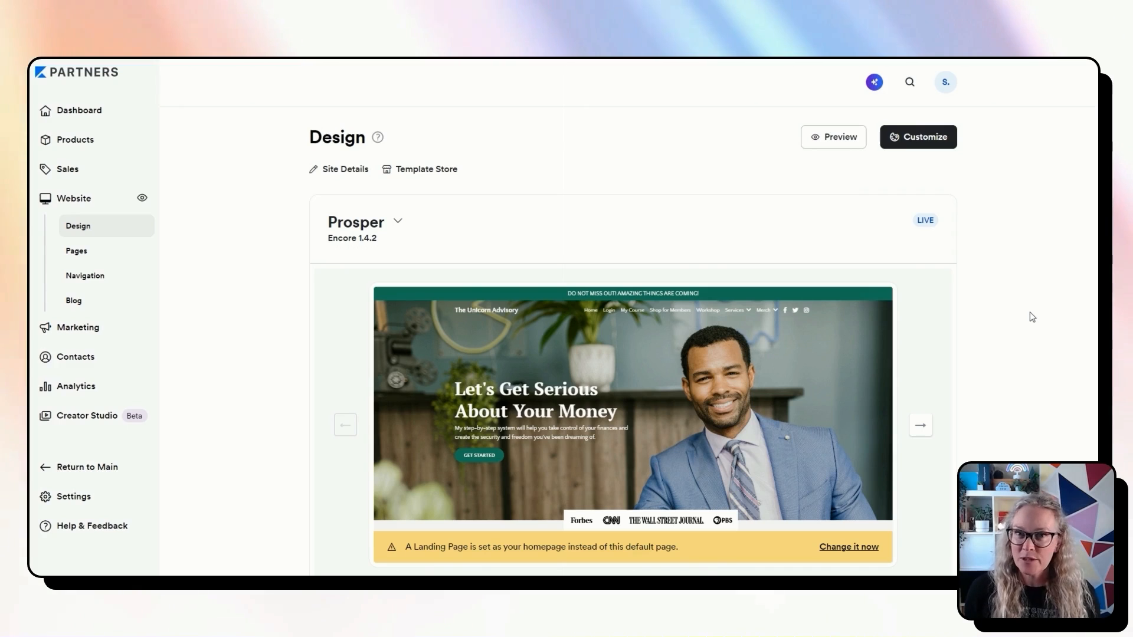
pyautogui.moveTo(1036, 379)
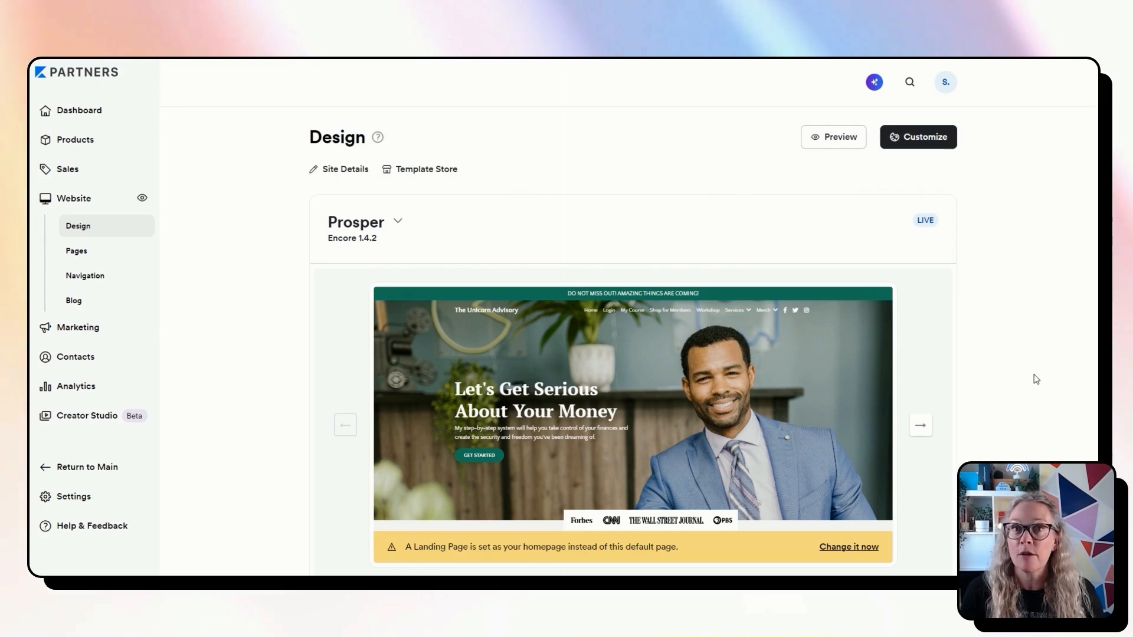
pyautogui.moveTo(956, 414)
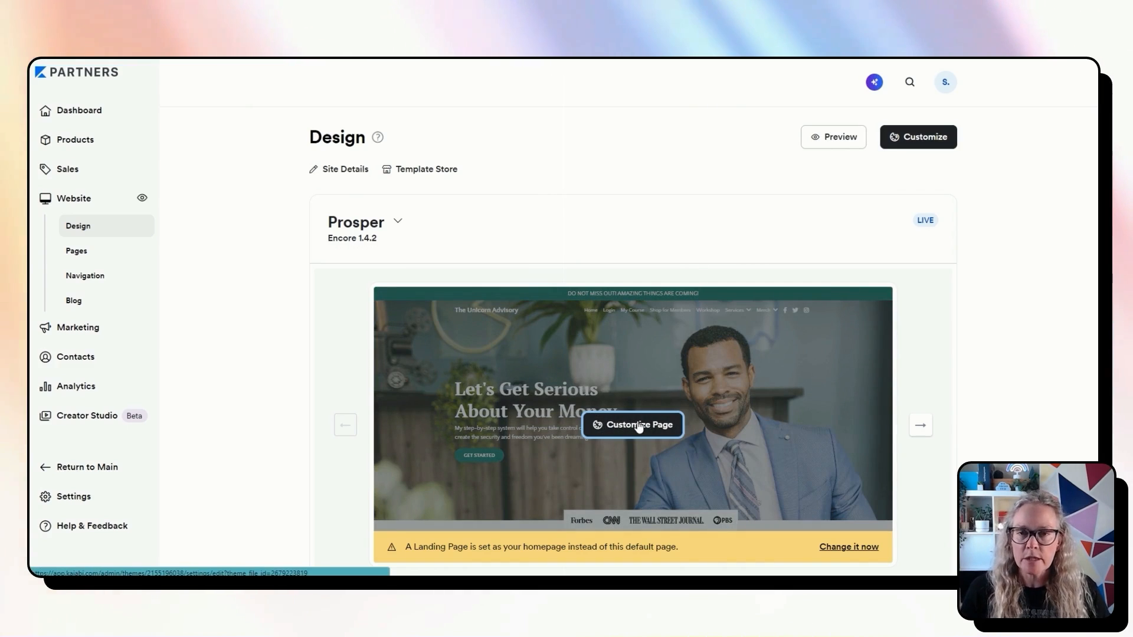
# Enter the Home page builder, review it down to the footer and list the other editable pages.
pyautogui.click(637, 425)
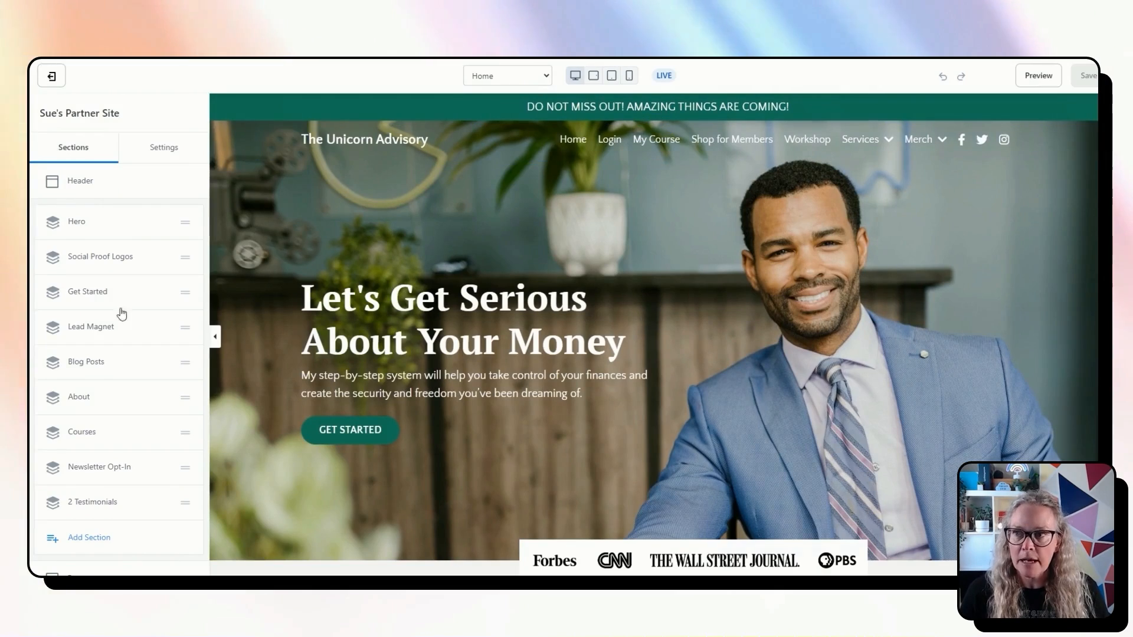
pyautogui.scroll(-3)
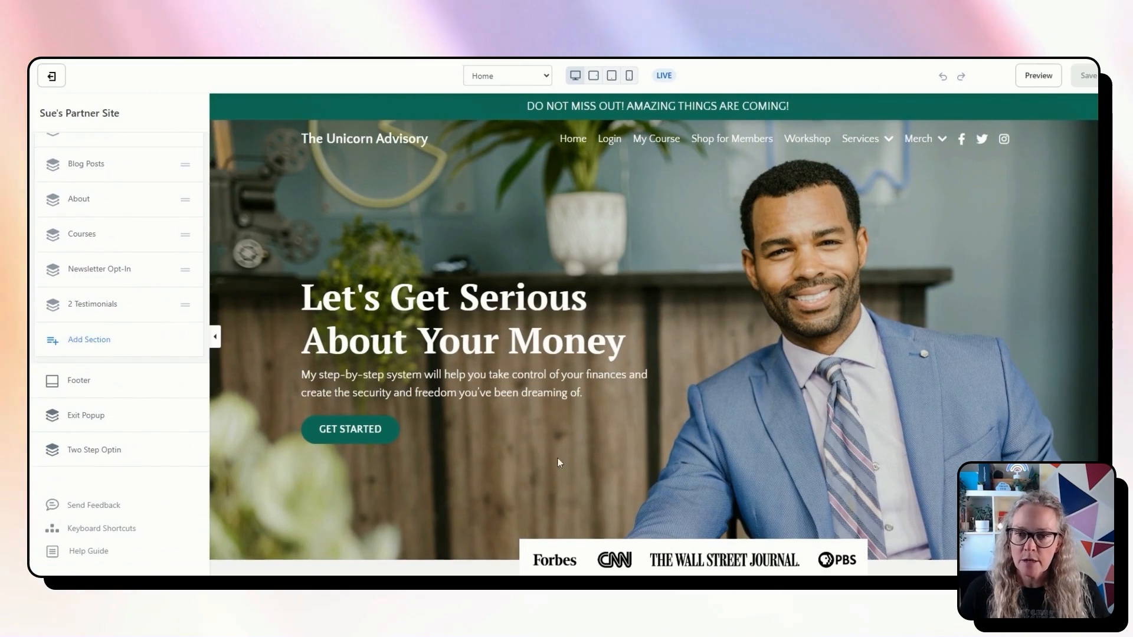
pyautogui.scroll(-3)
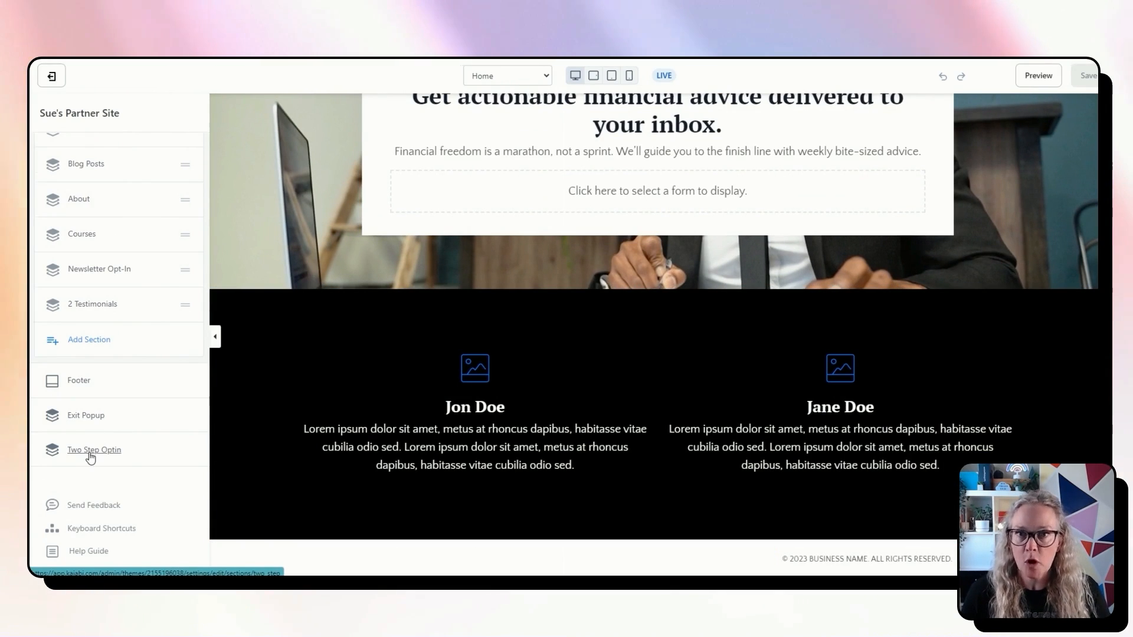
pyautogui.moveTo(80, 385)
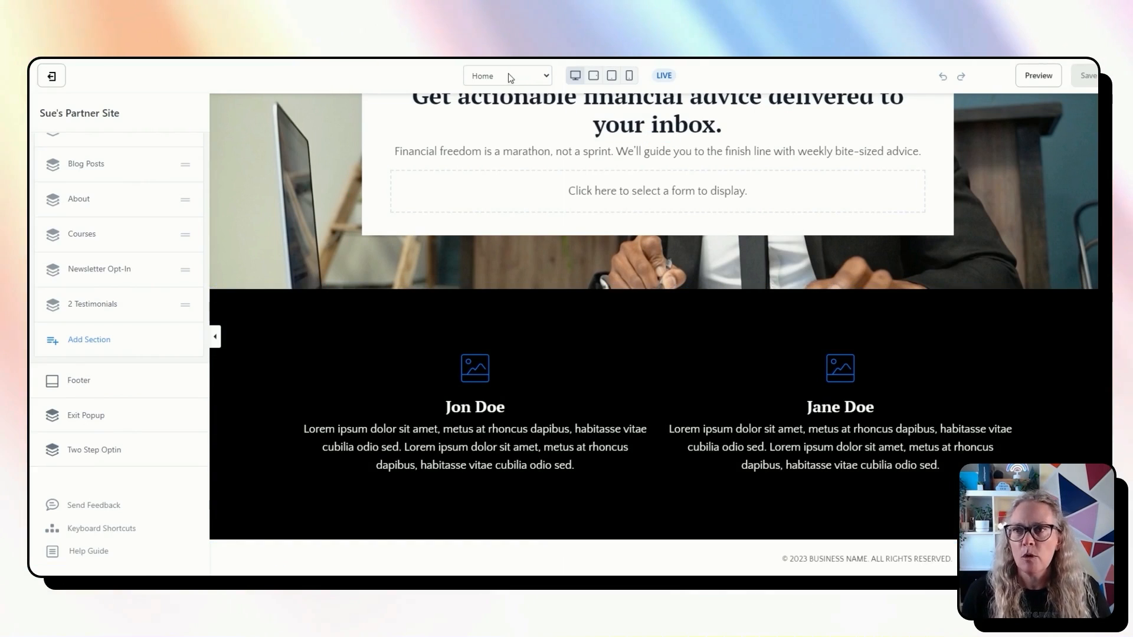
pyautogui.click(508, 76)
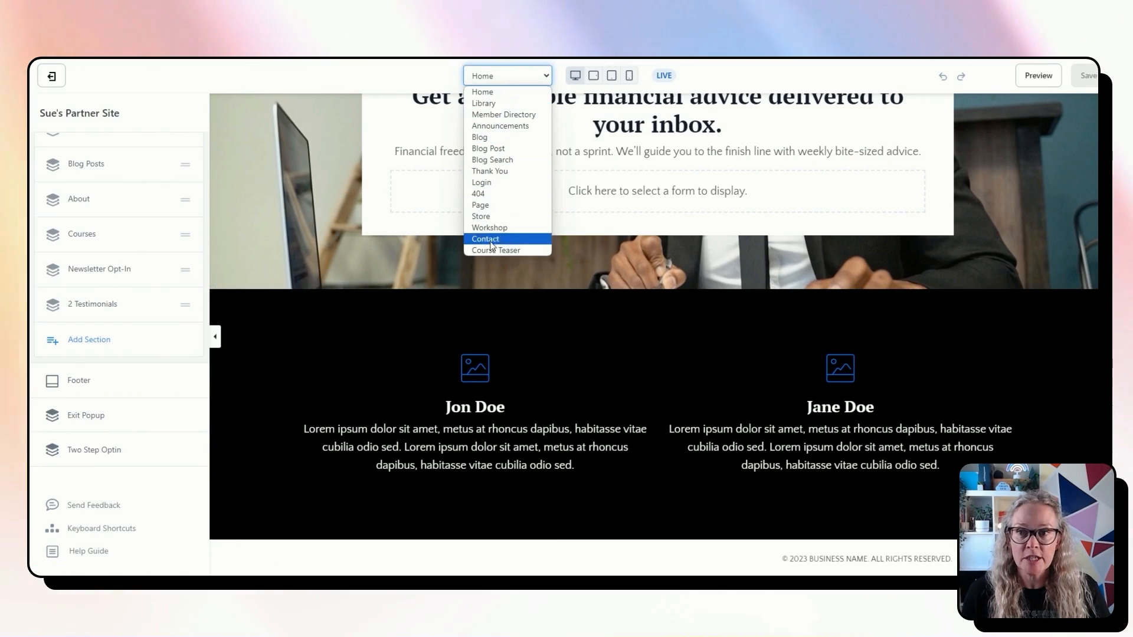
pyautogui.moveTo(505, 94)
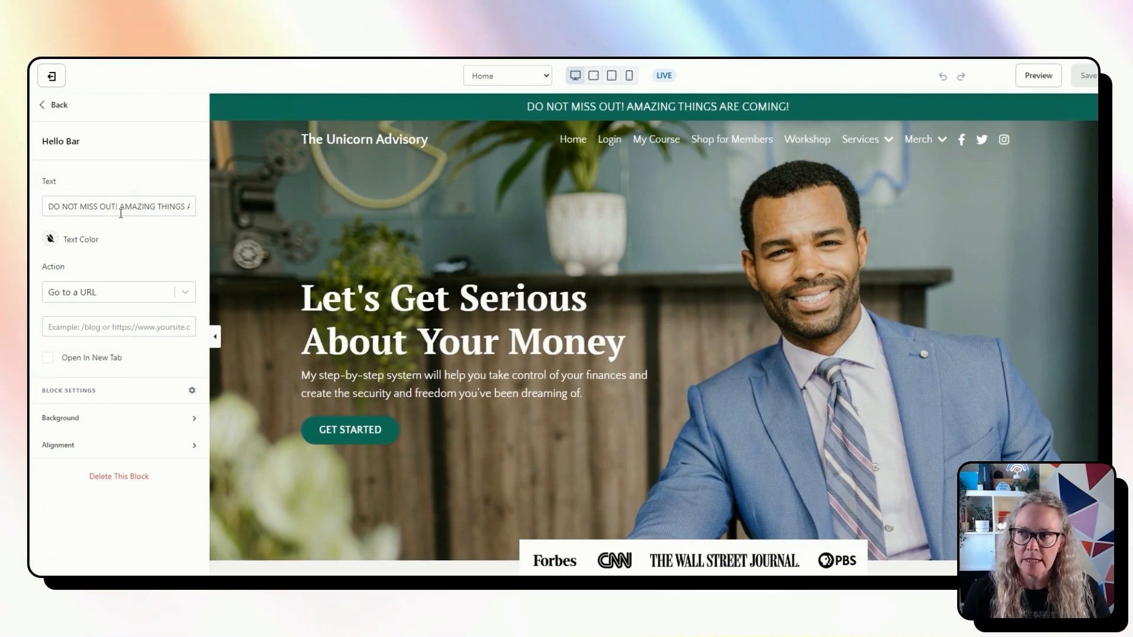
# Inspect the Home page header settings, stay on Home, then go back to the builder's main panel.
pyautogui.click(53, 103)
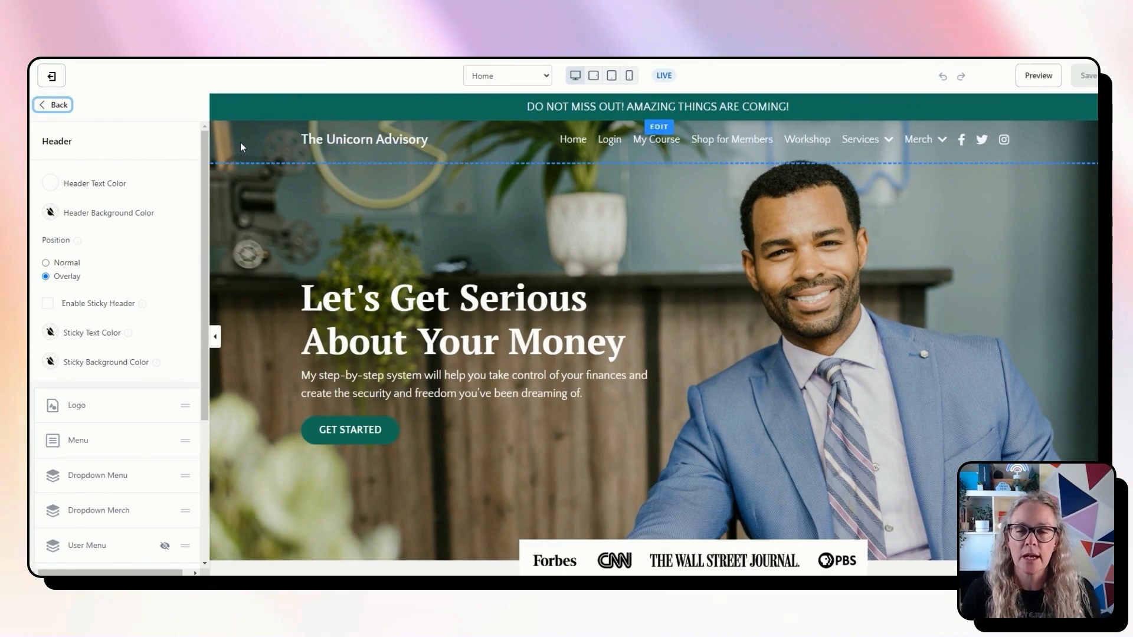
pyautogui.moveTo(259, 139)
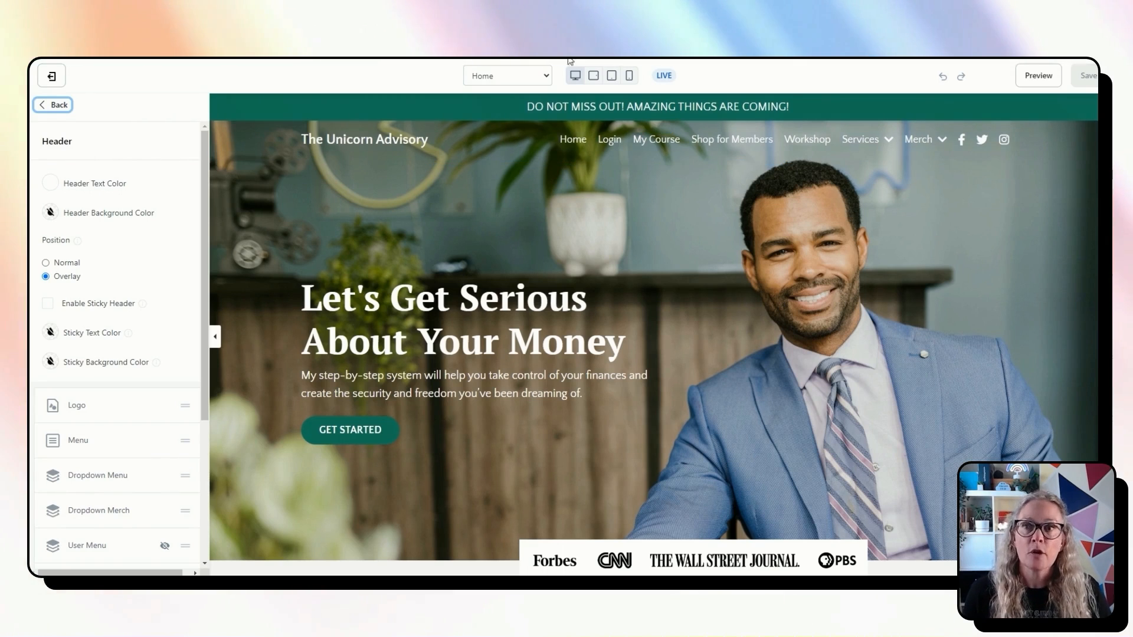
pyautogui.click(507, 75)
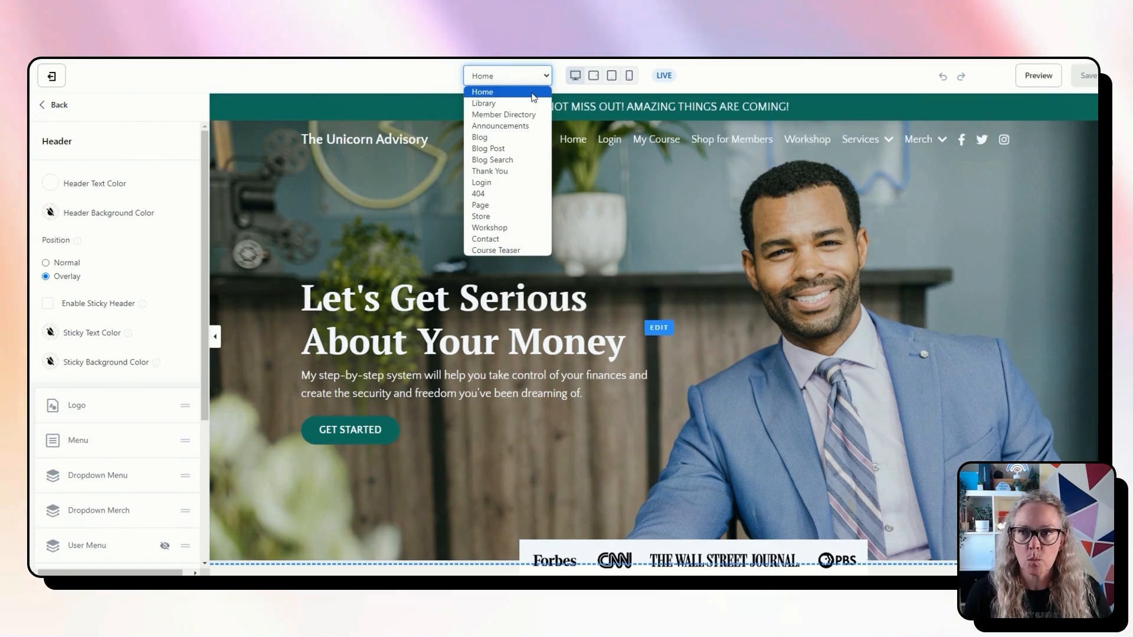
pyautogui.click(481, 92)
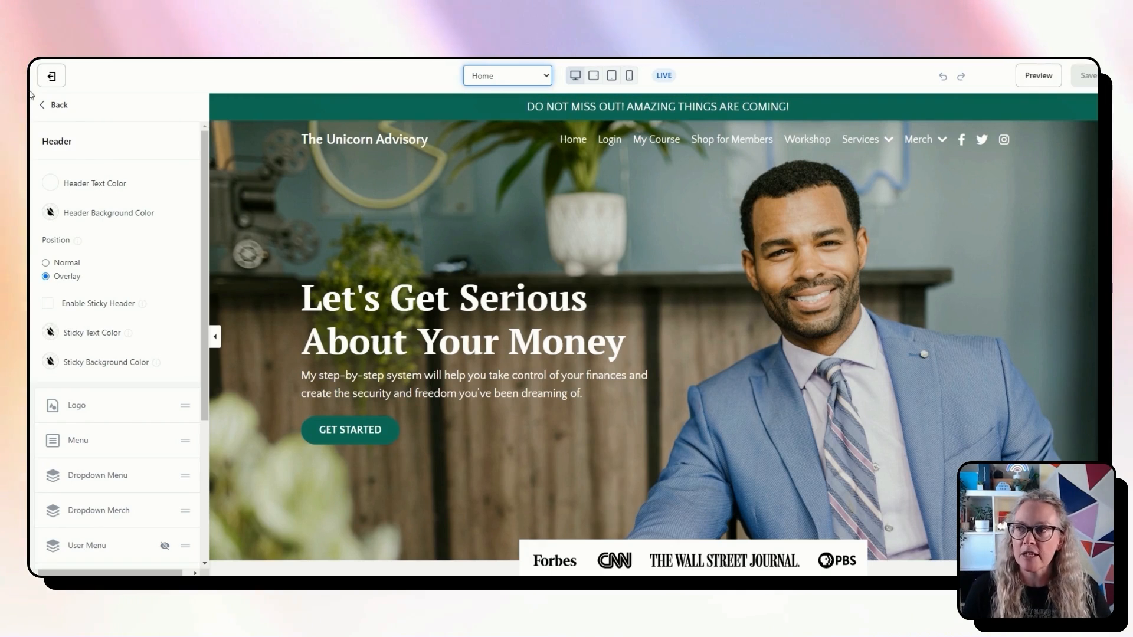
pyautogui.click(164, 152)
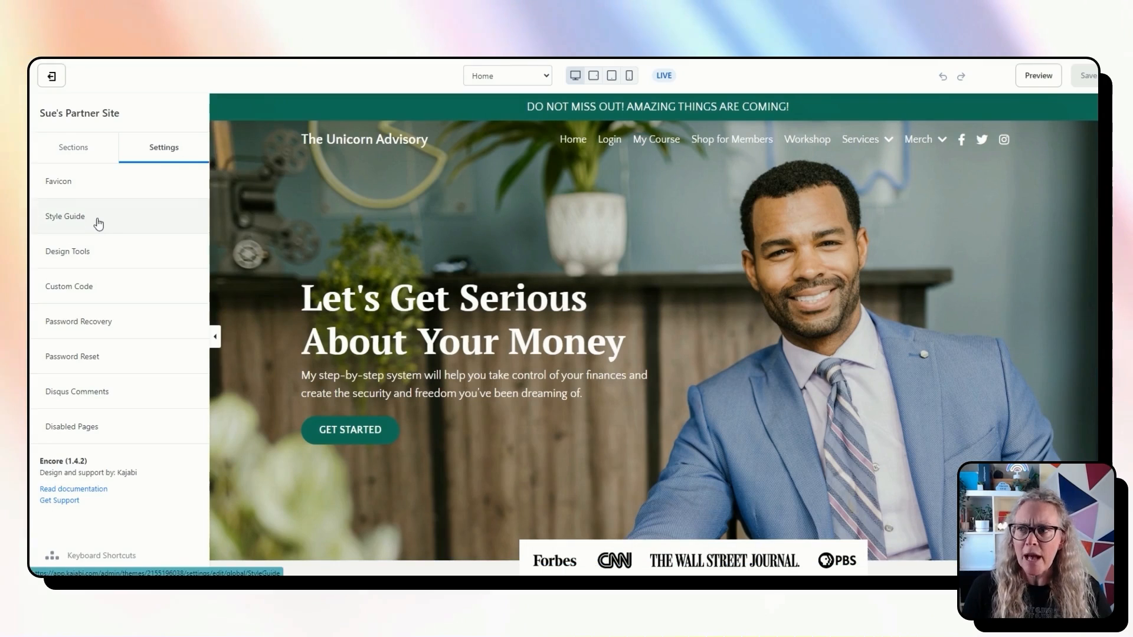
# Show the Style Guide's primary colour, button styles and body/heading fonts, then the page list.
pyautogui.click(65, 216)
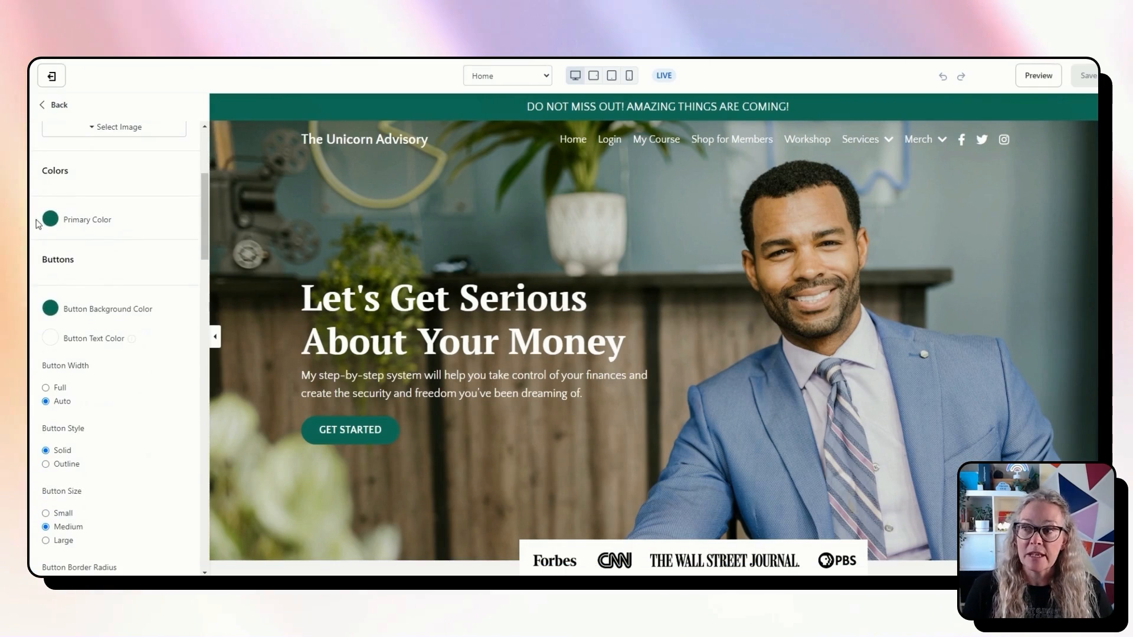
pyautogui.moveTo(92, 314)
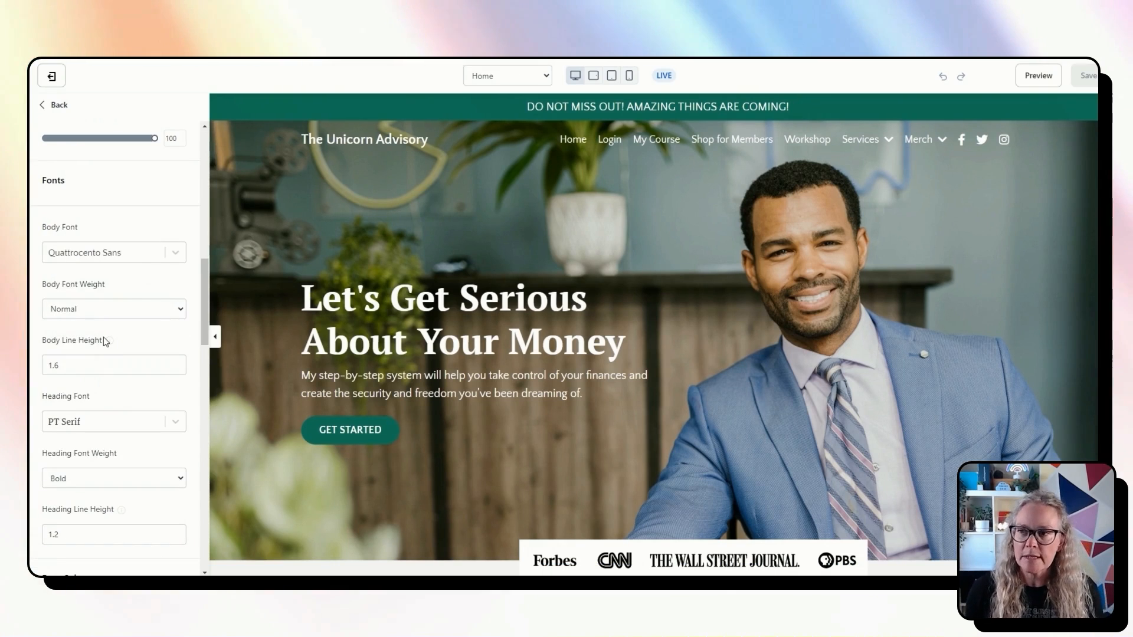
pyautogui.moveTo(115, 222)
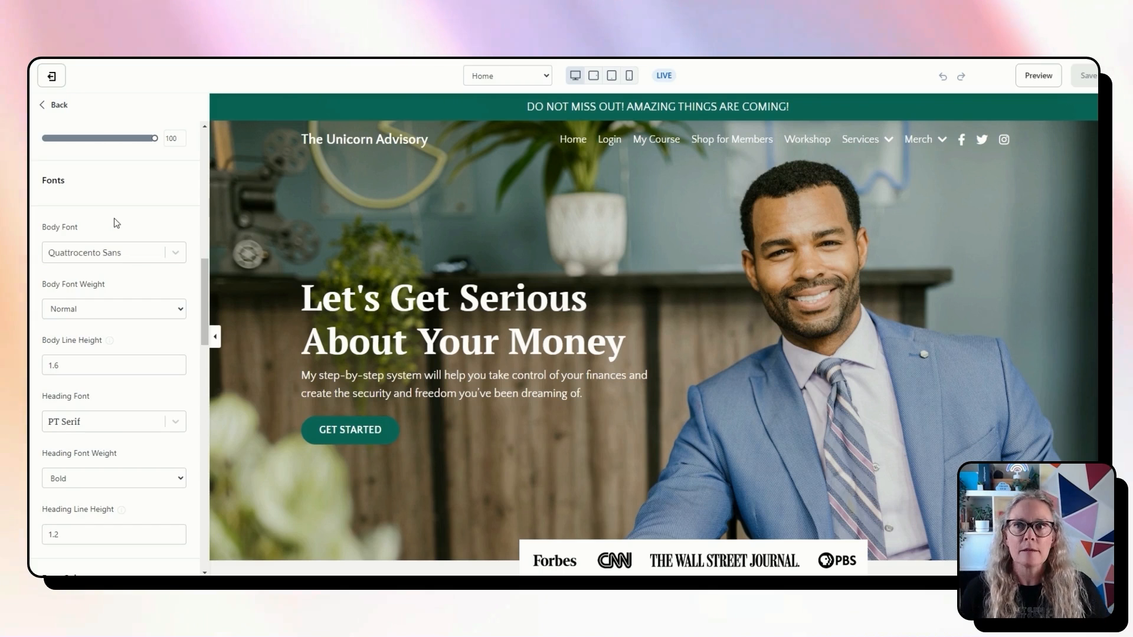
pyautogui.click(508, 76)
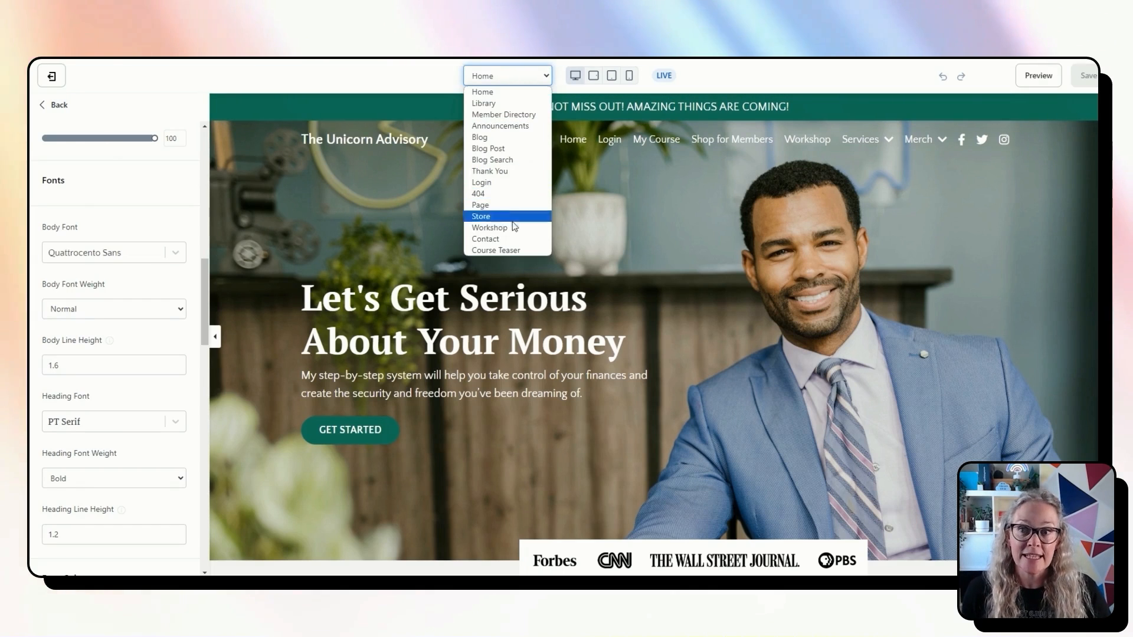
pyautogui.moveTo(452, 78)
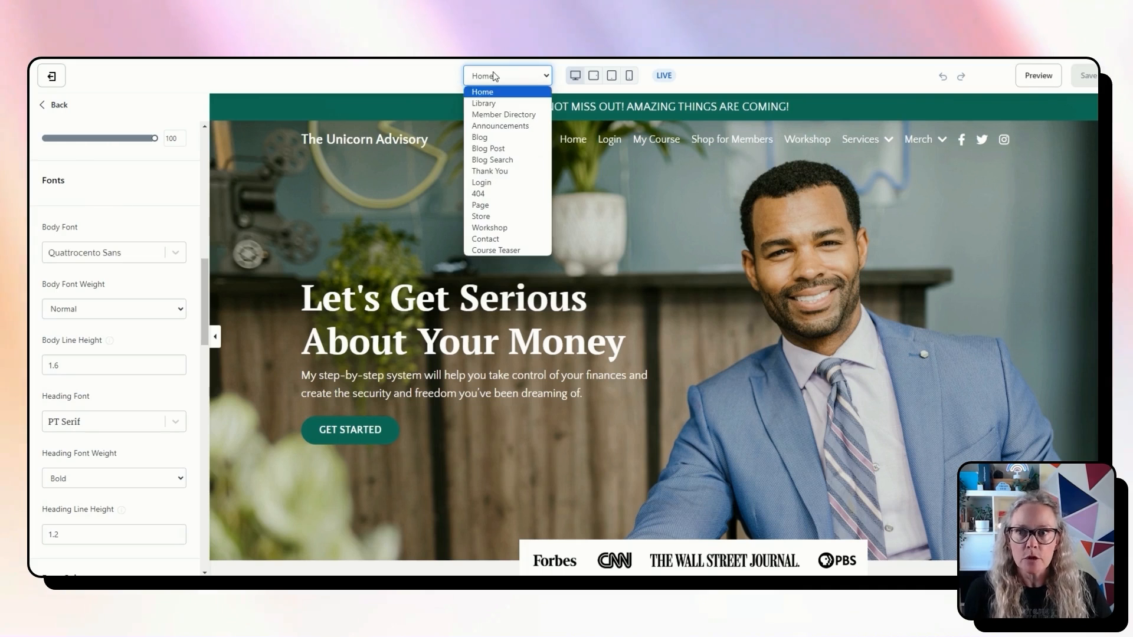
# Review the Library page's products in the builder and exit to the Prosper theme Design overview.
pyautogui.click(483, 102)
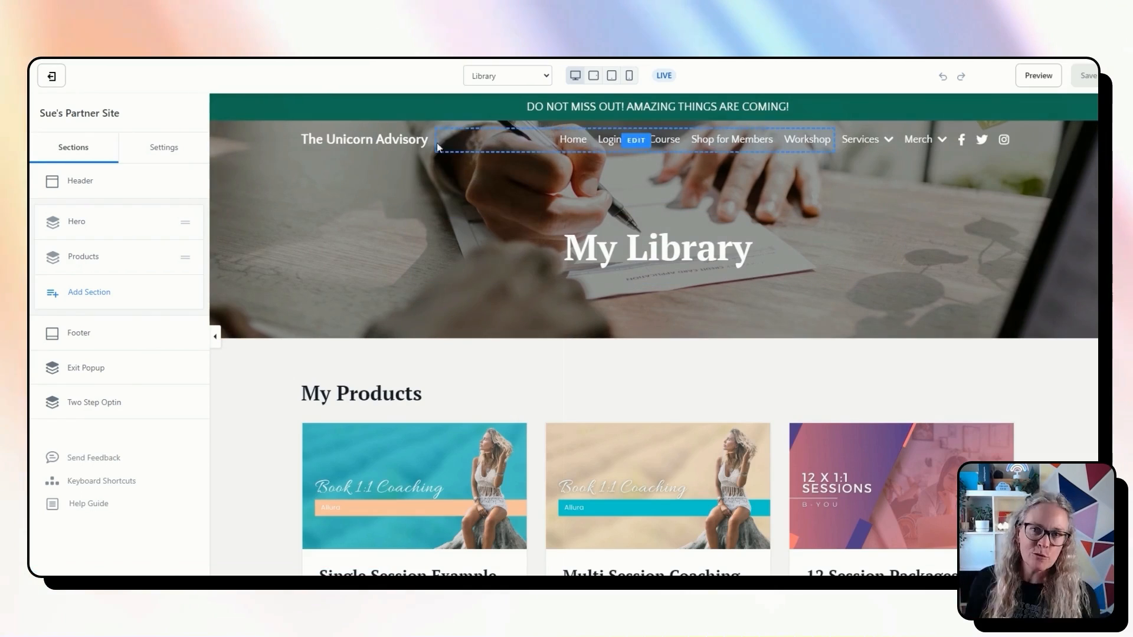
pyautogui.scroll(-3)
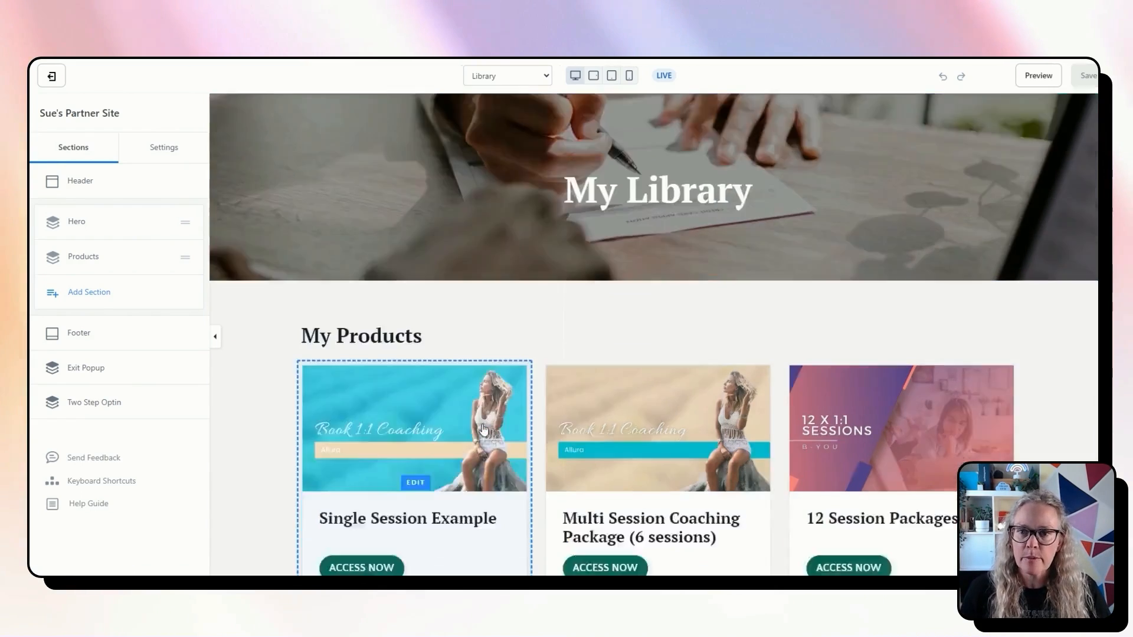
pyautogui.scroll(-3)
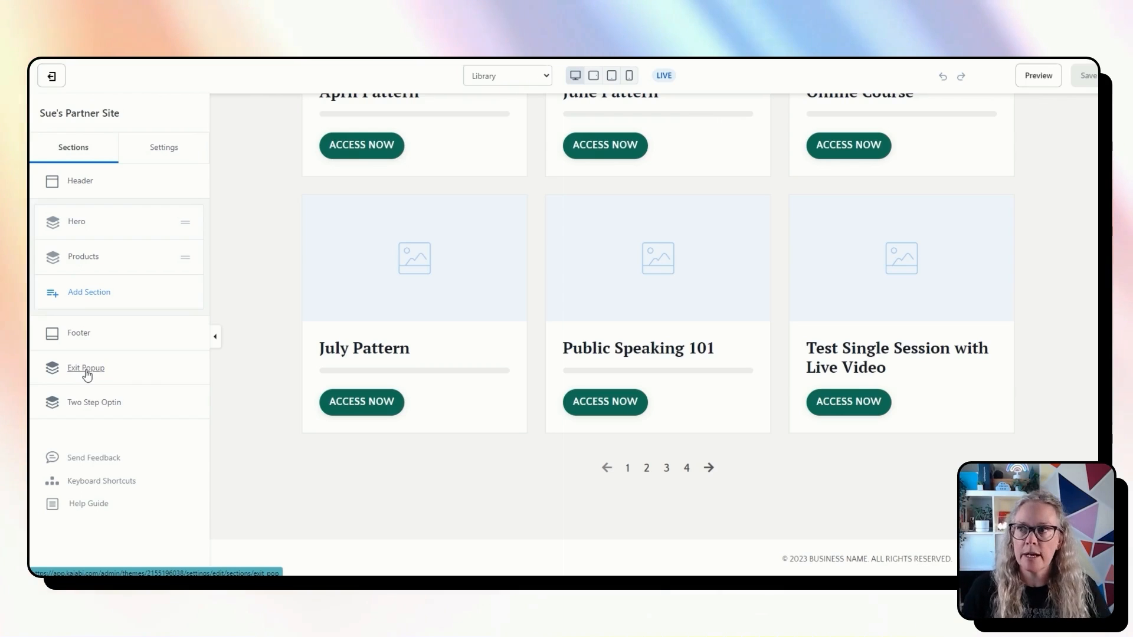
pyautogui.click(52, 76)
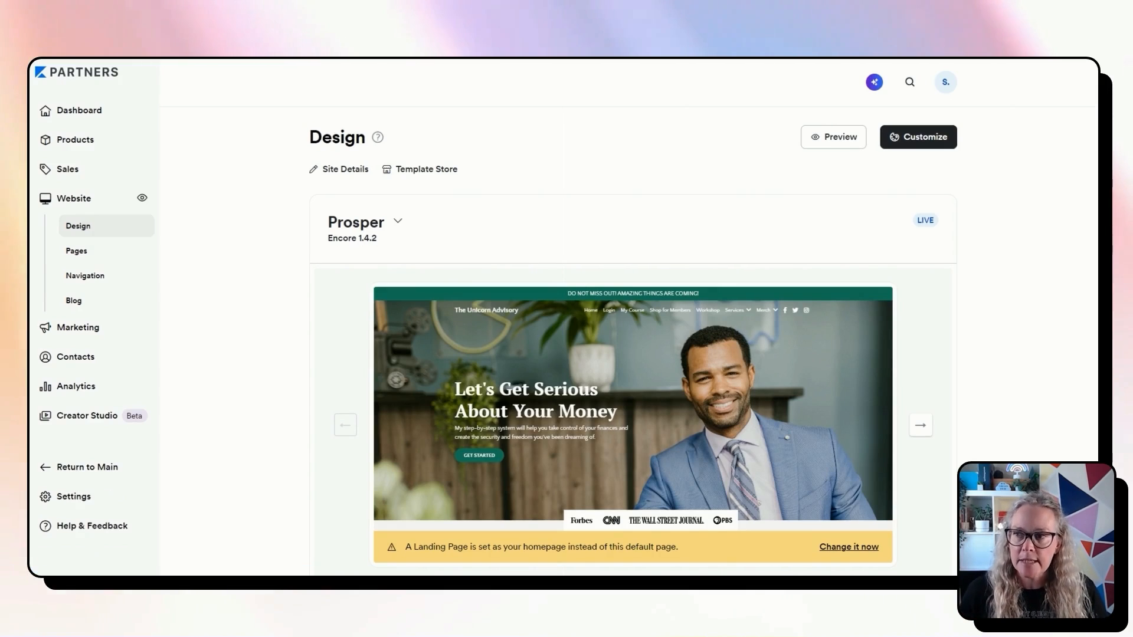
# Show the Website Pages list of 15 pages, including Library and Home, and head to the Landing tab.
pyautogui.click(76, 250)
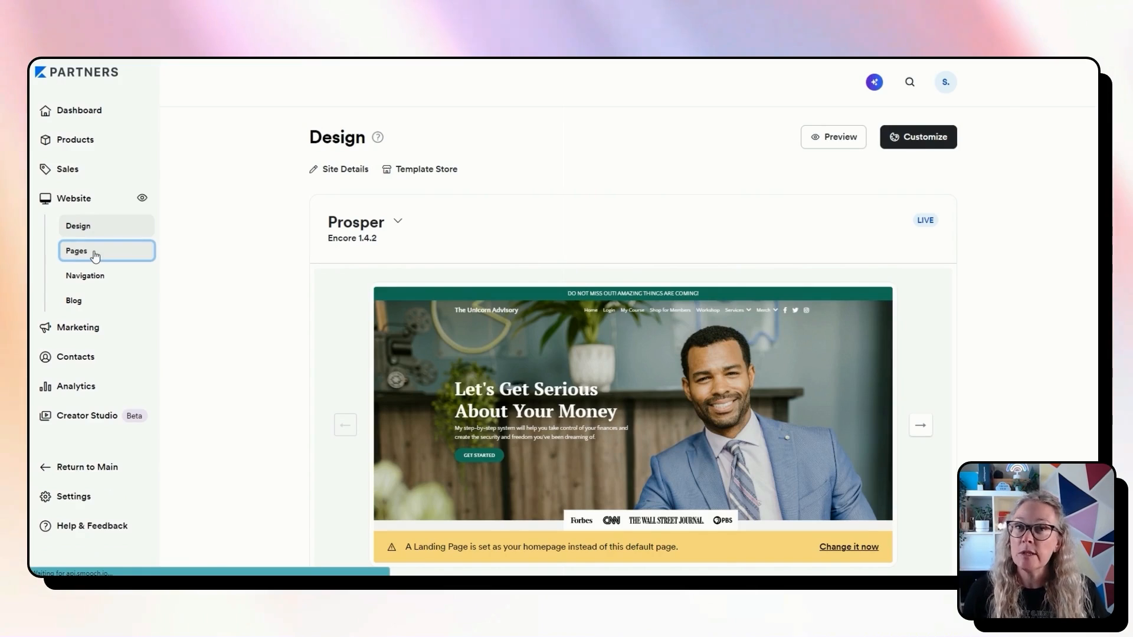
pyautogui.click(81, 250)
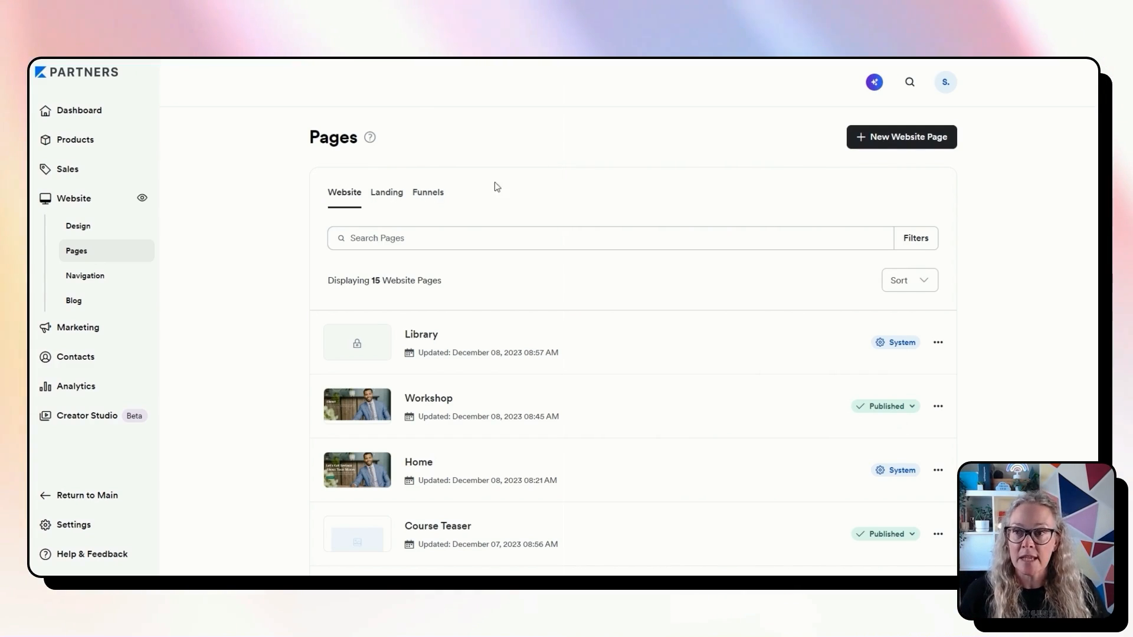
pyautogui.click(388, 193)
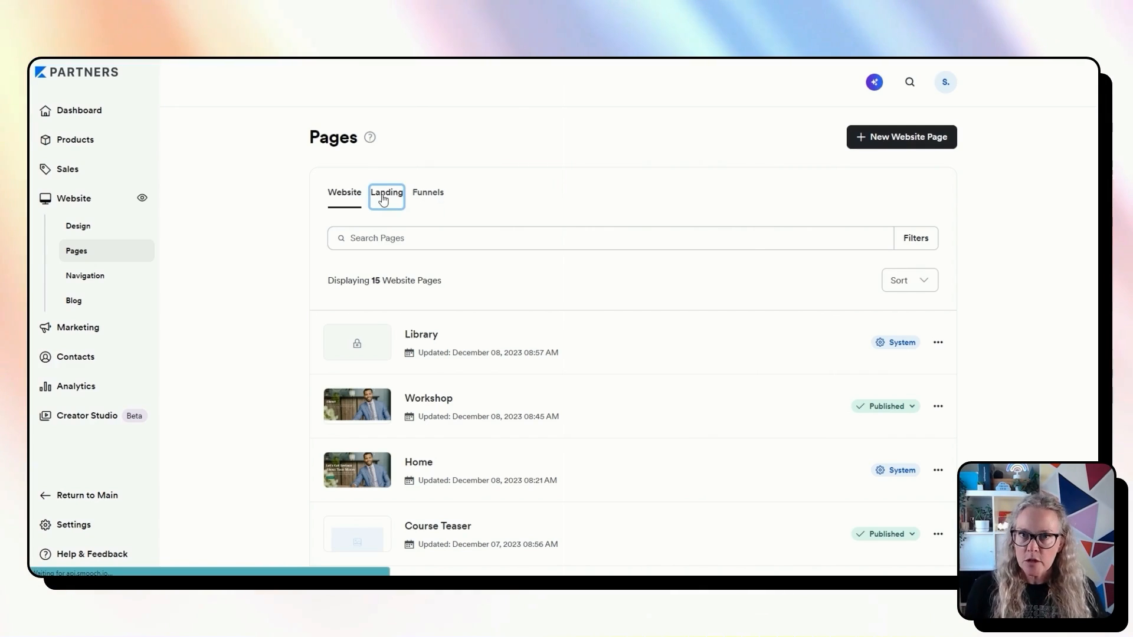
# List the 102 landing pages, starting with Turquoise_About and Xmas Bundle Delivery.
pyautogui.click(386, 193)
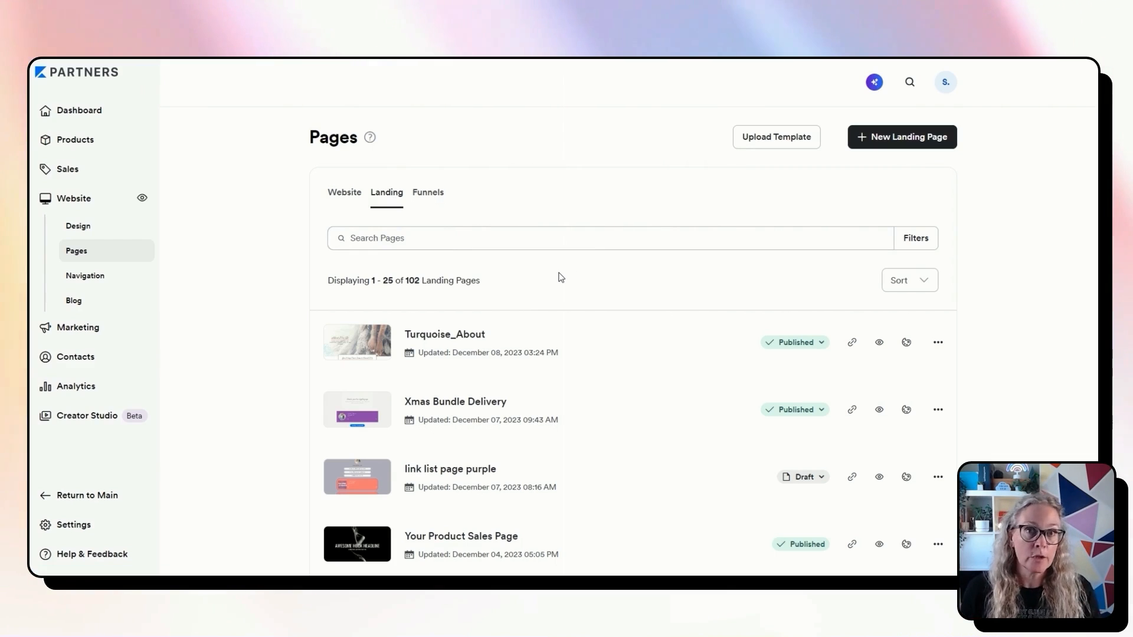
pyautogui.moveTo(939, 342)
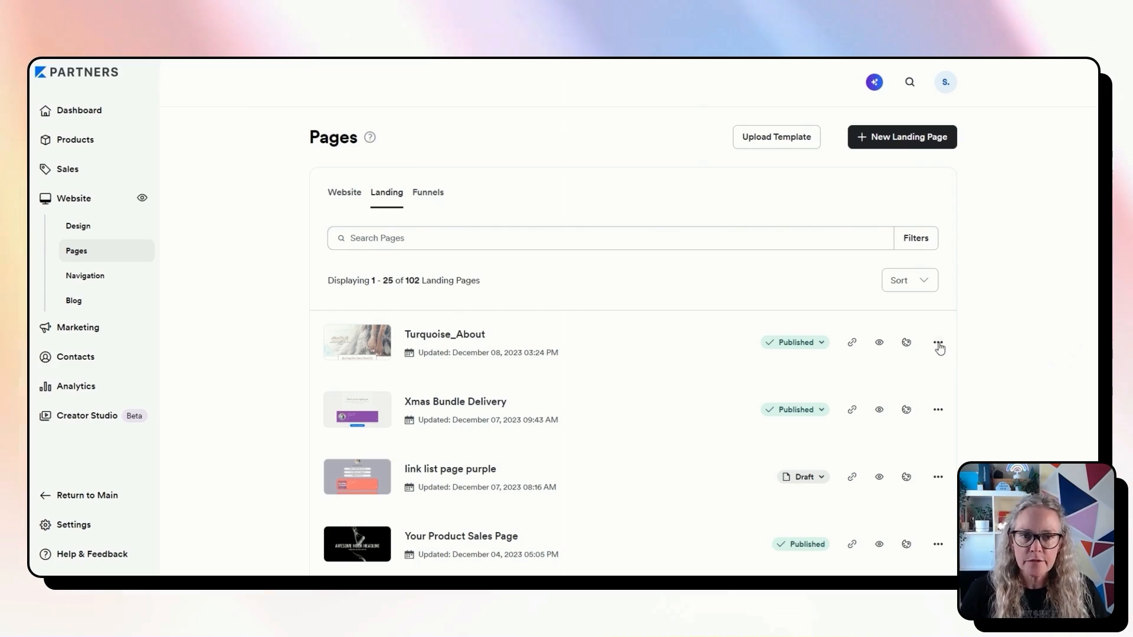
pyautogui.click(937, 343)
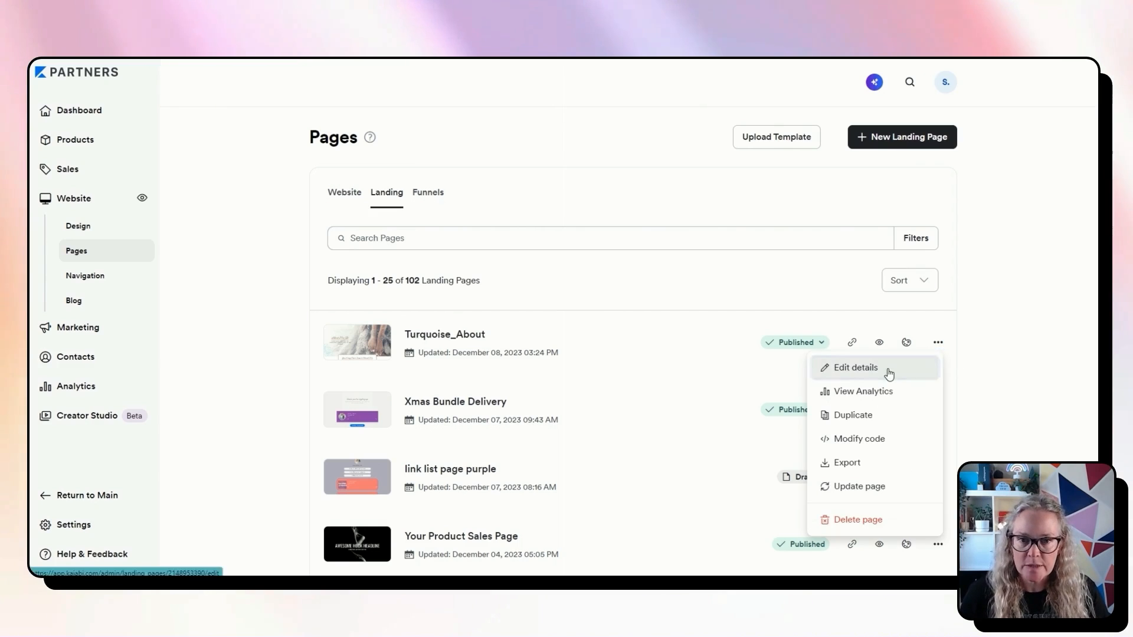
pyautogui.click(856, 368)
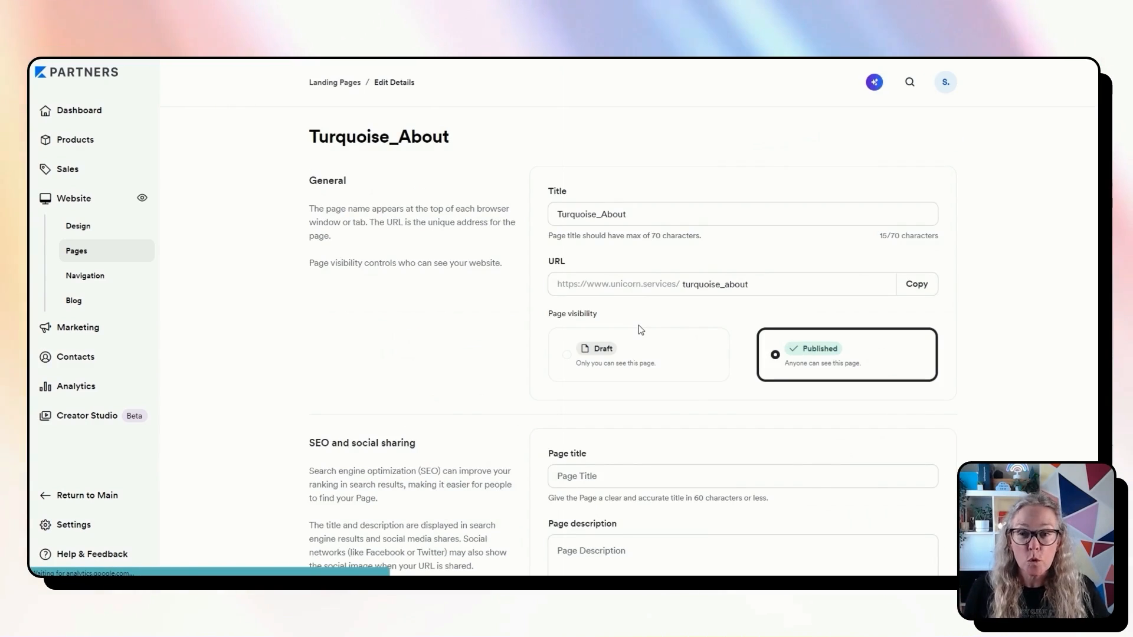
pyautogui.scroll(-3)
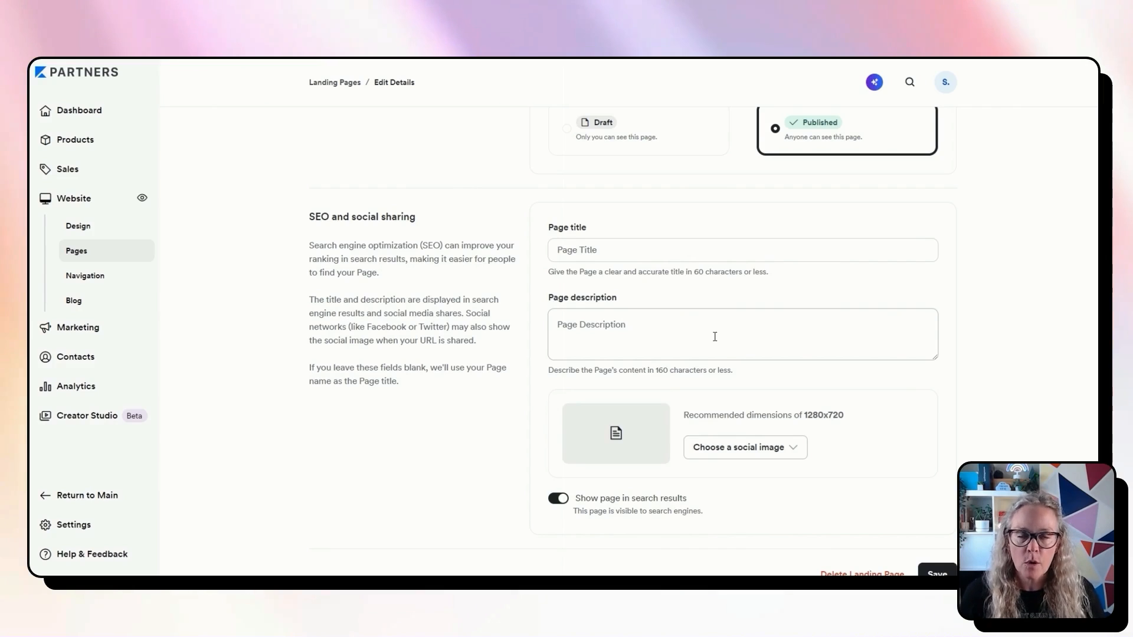
pyautogui.moveTo(915, 389)
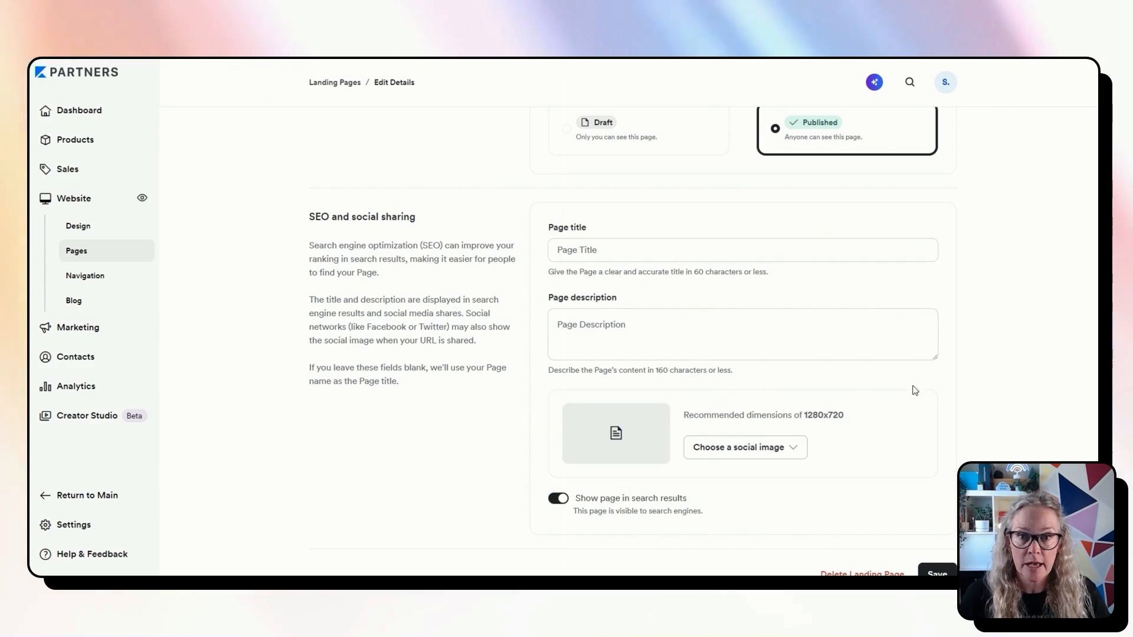
pyautogui.scroll(3)
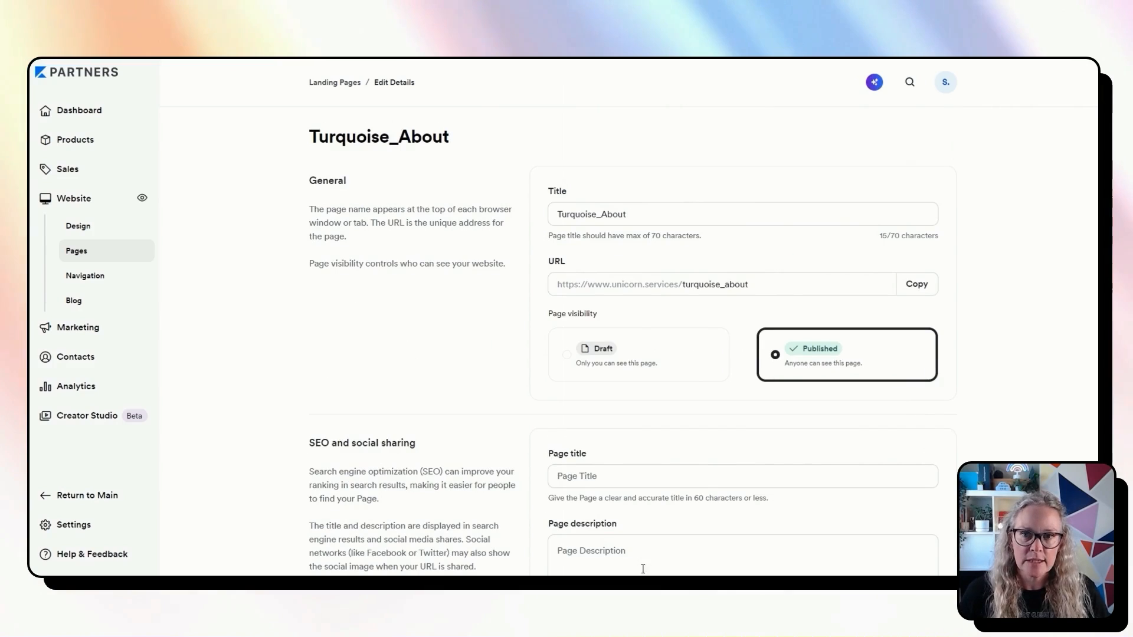
pyautogui.scroll(-3)
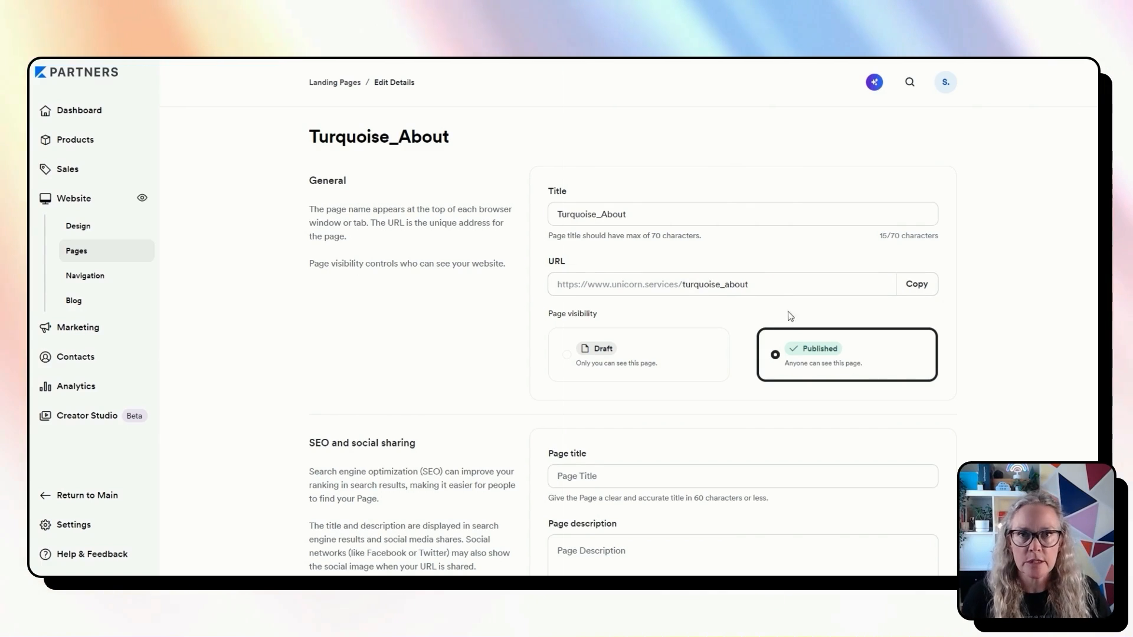
pyautogui.moveTo(342, 88)
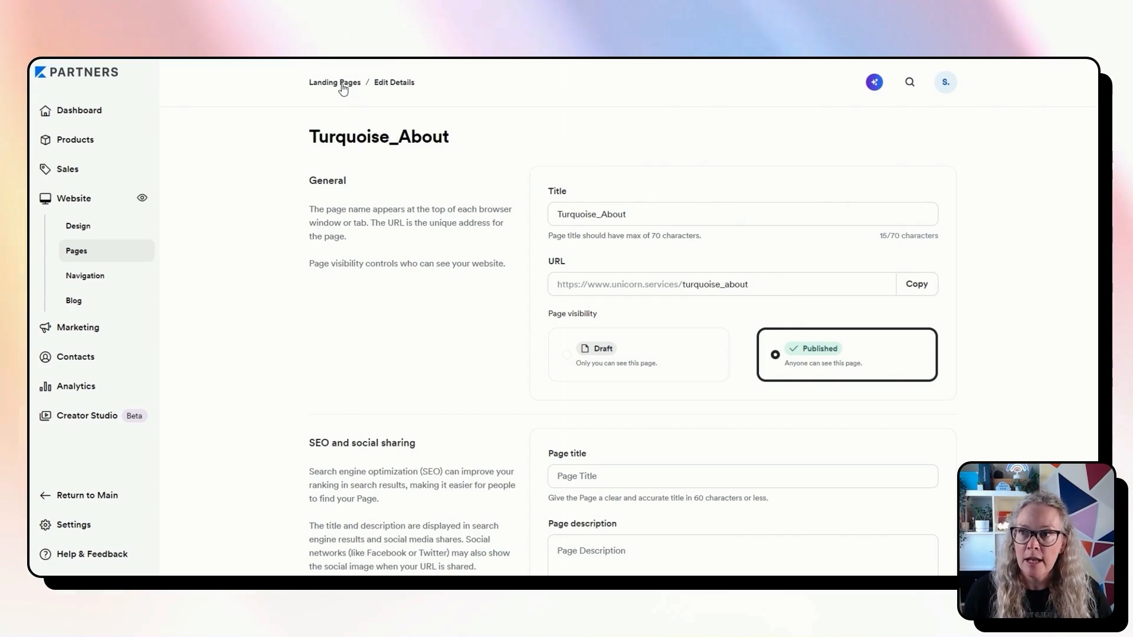
# Return via the Landing Pages breadcrumb to the Website Pages list of 15 system and site pages.
pyautogui.click(334, 83)
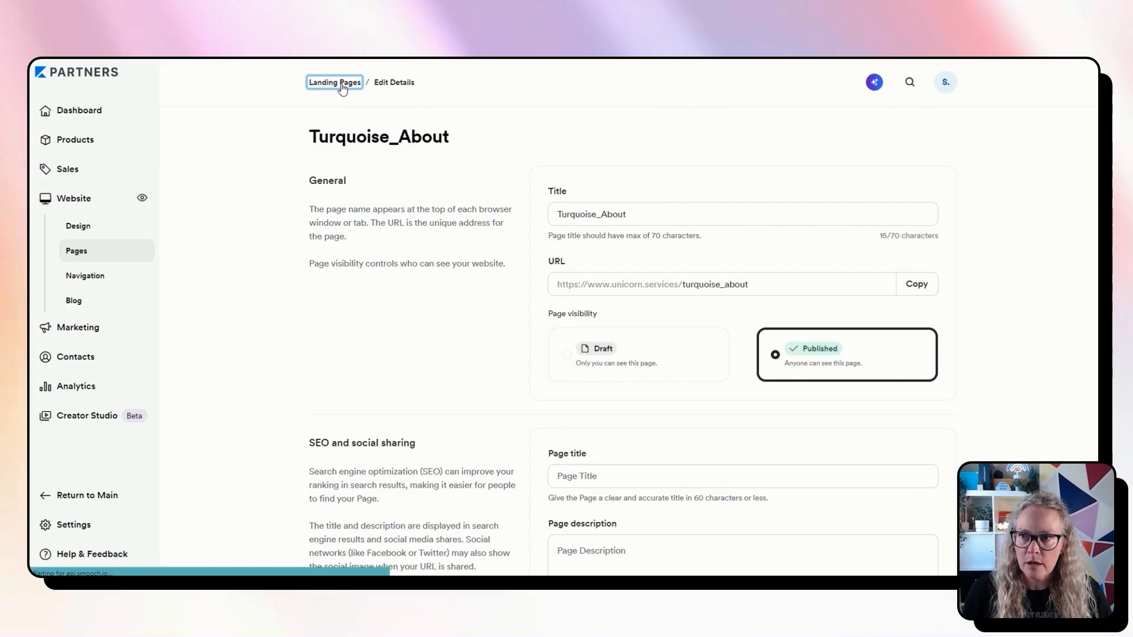
pyautogui.click(334, 83)
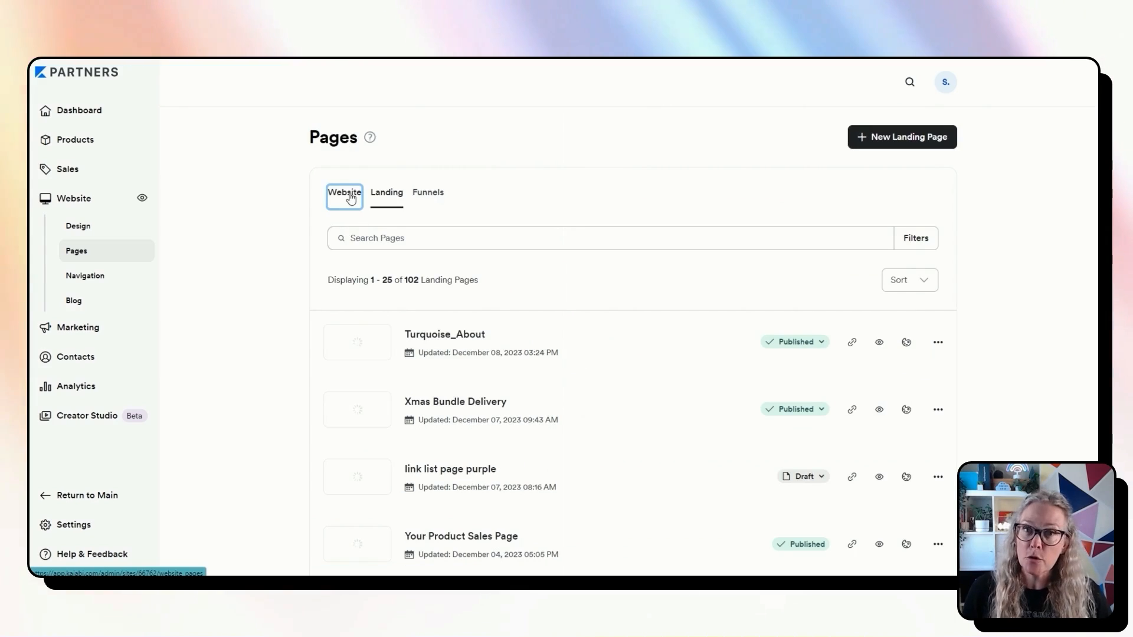
pyautogui.click(345, 193)
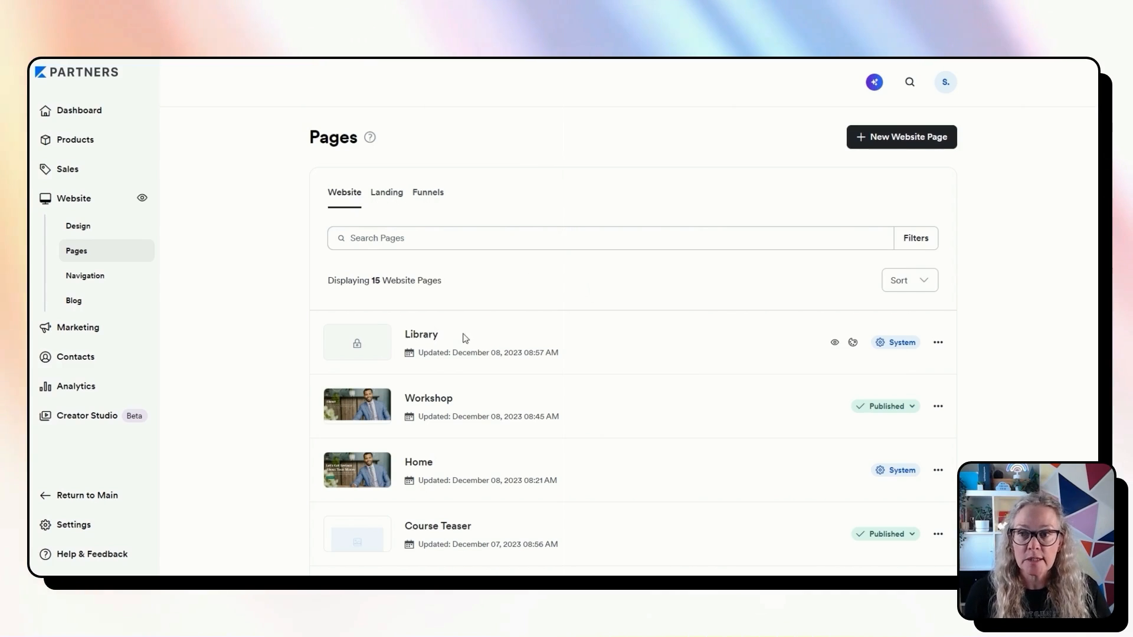
pyautogui.moveTo(928, 337)
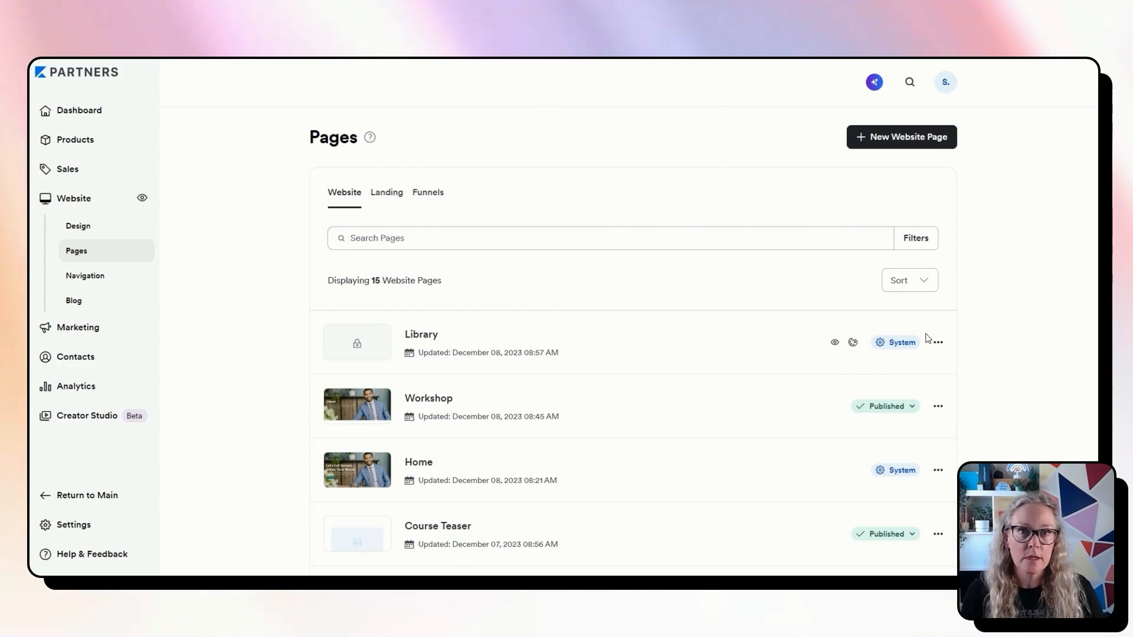
pyautogui.moveTo(769, 401)
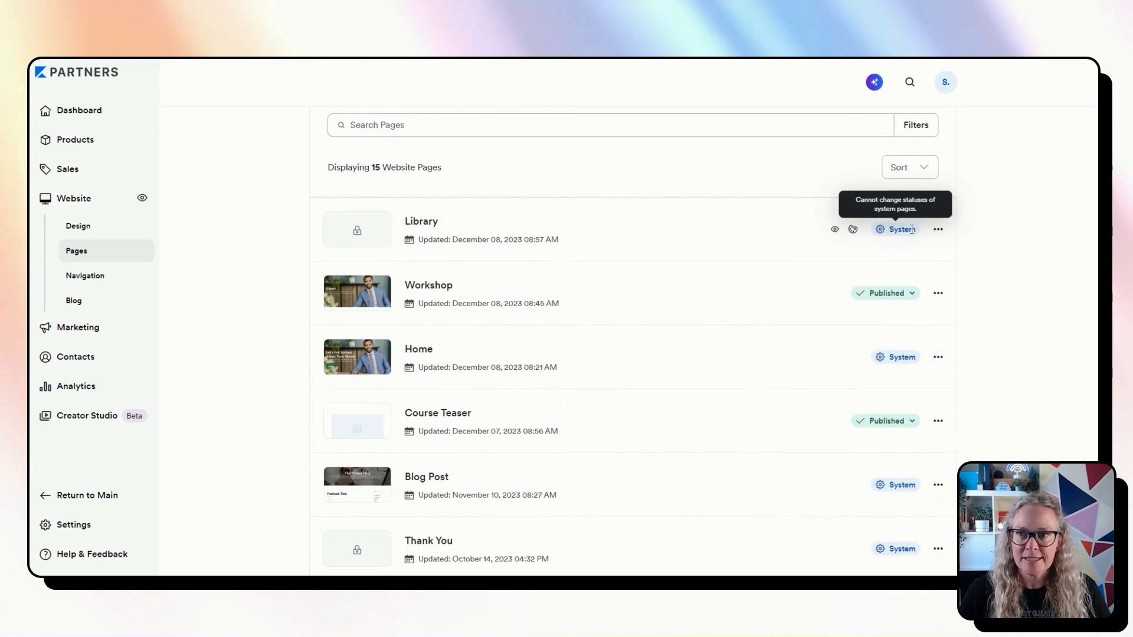
pyautogui.moveTo(443, 227)
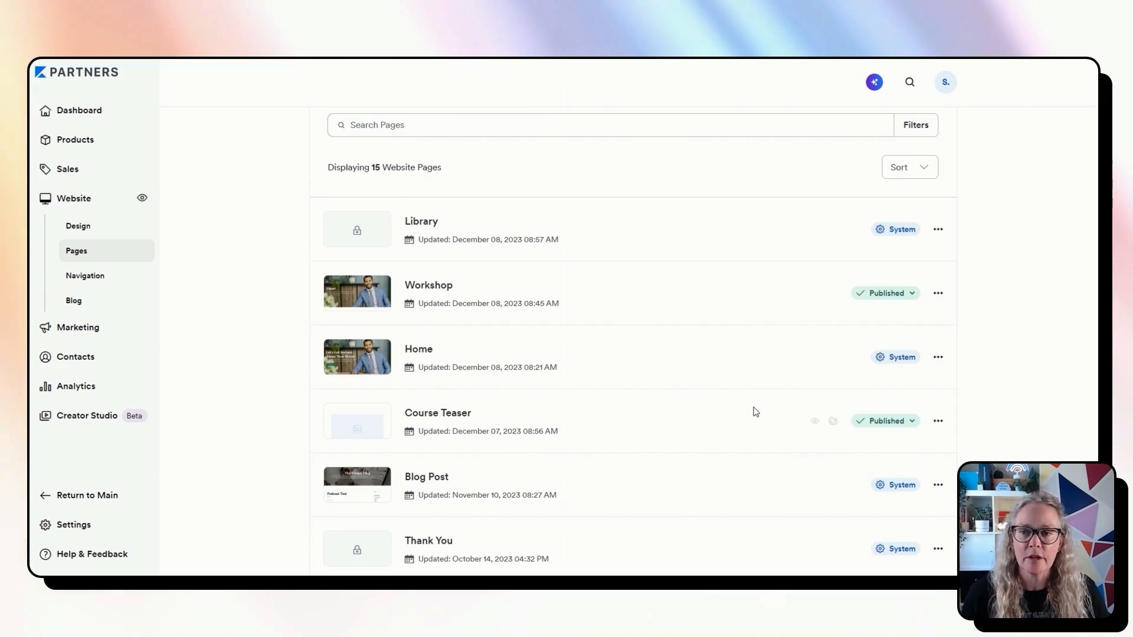
pyautogui.scroll(-3)
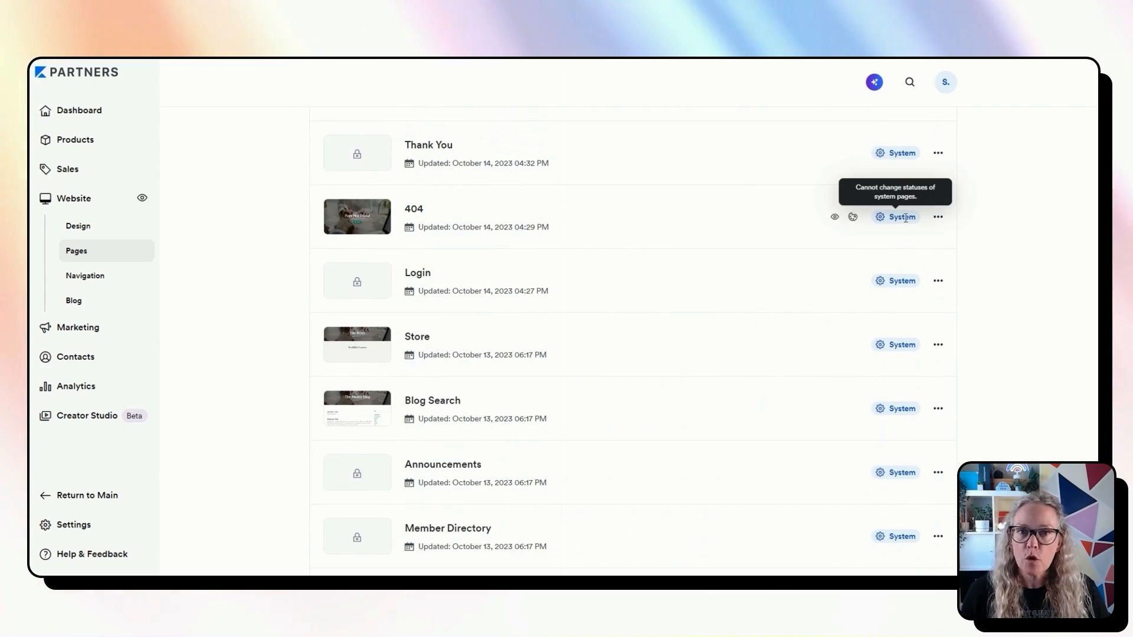
pyautogui.moveTo(923, 222)
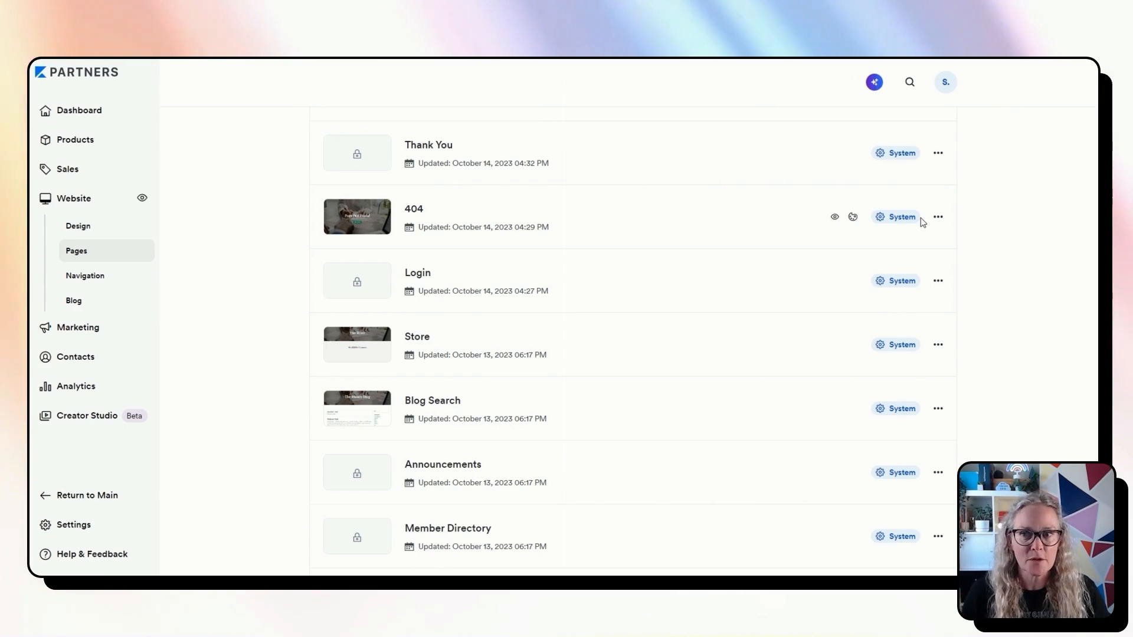
pyautogui.moveTo(929, 227)
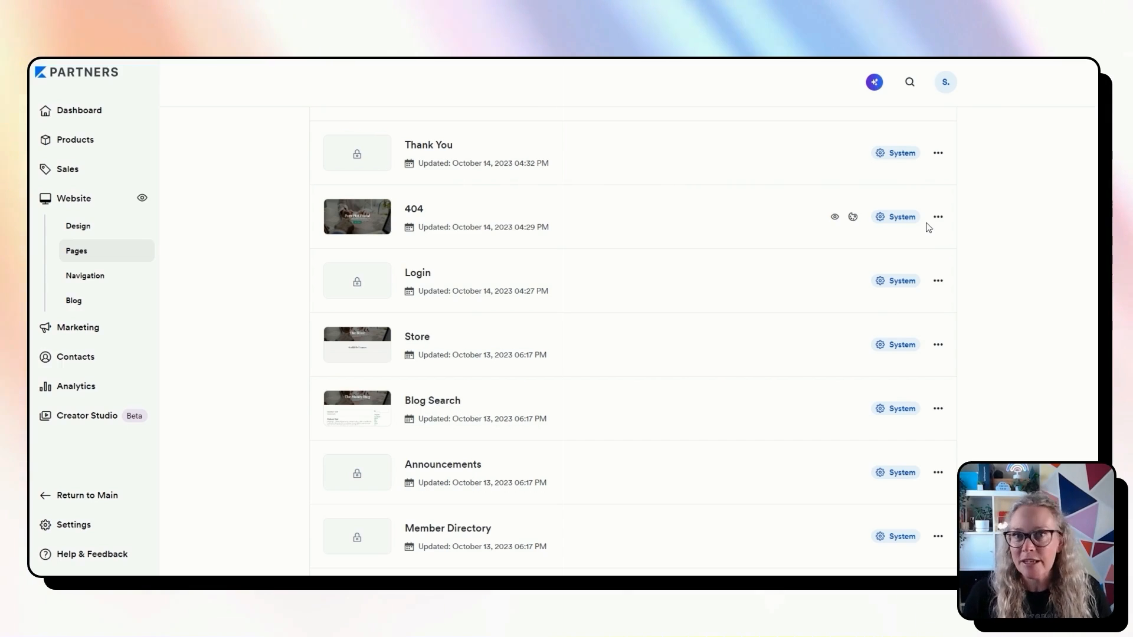
pyautogui.scroll(-3)
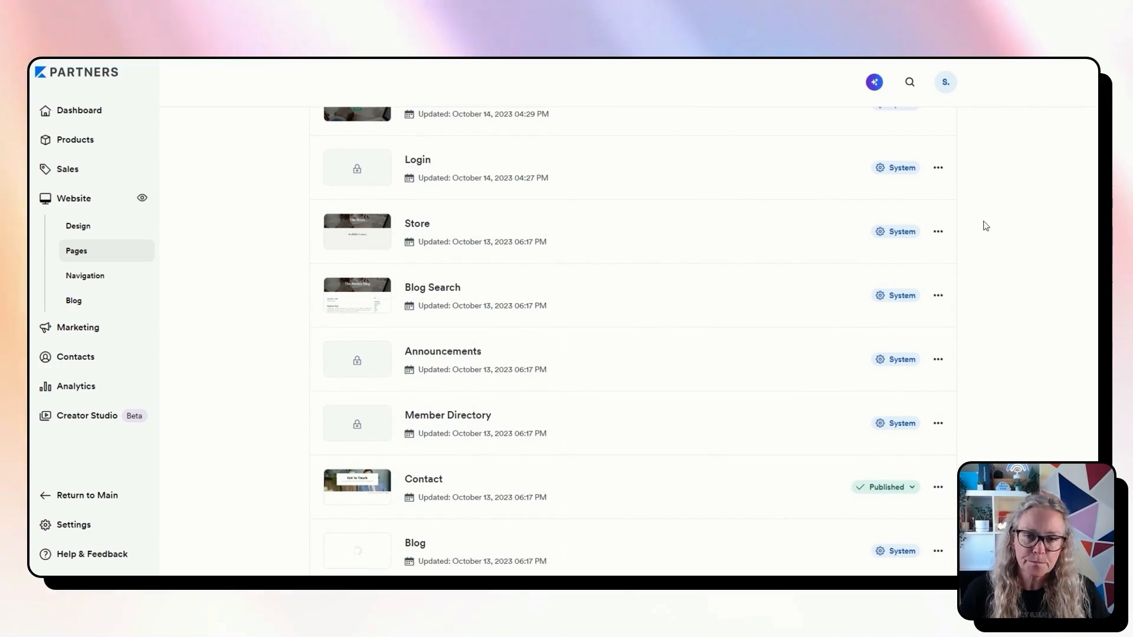
pyautogui.moveTo(875, 183)
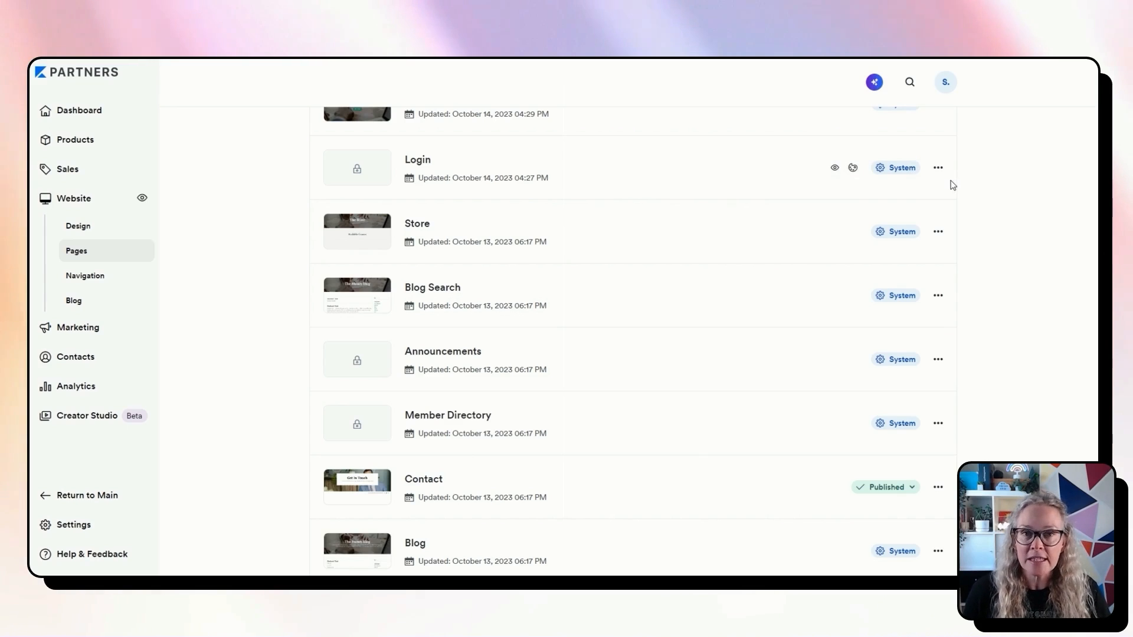
pyautogui.moveTo(934, 205)
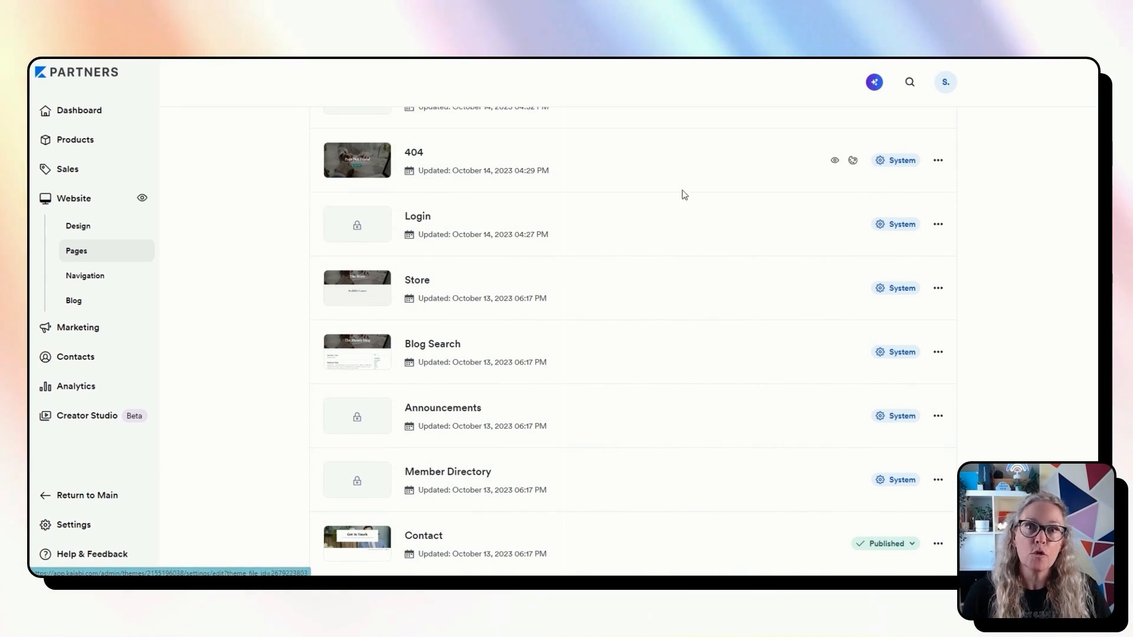
pyautogui.moveTo(735, 266)
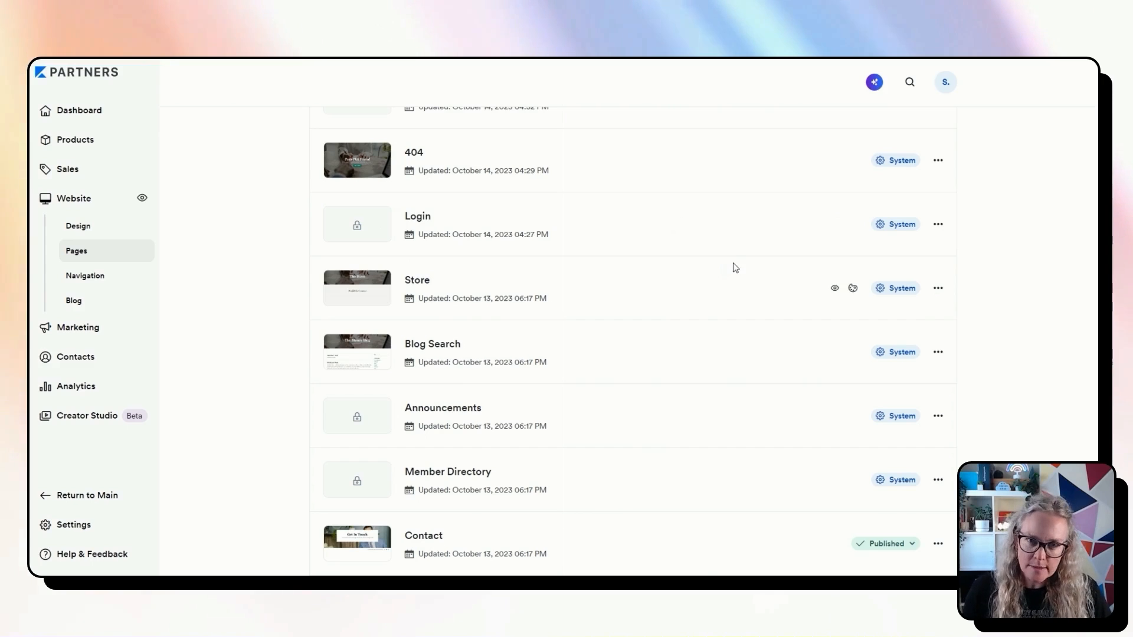
pyautogui.moveTo(704, 251)
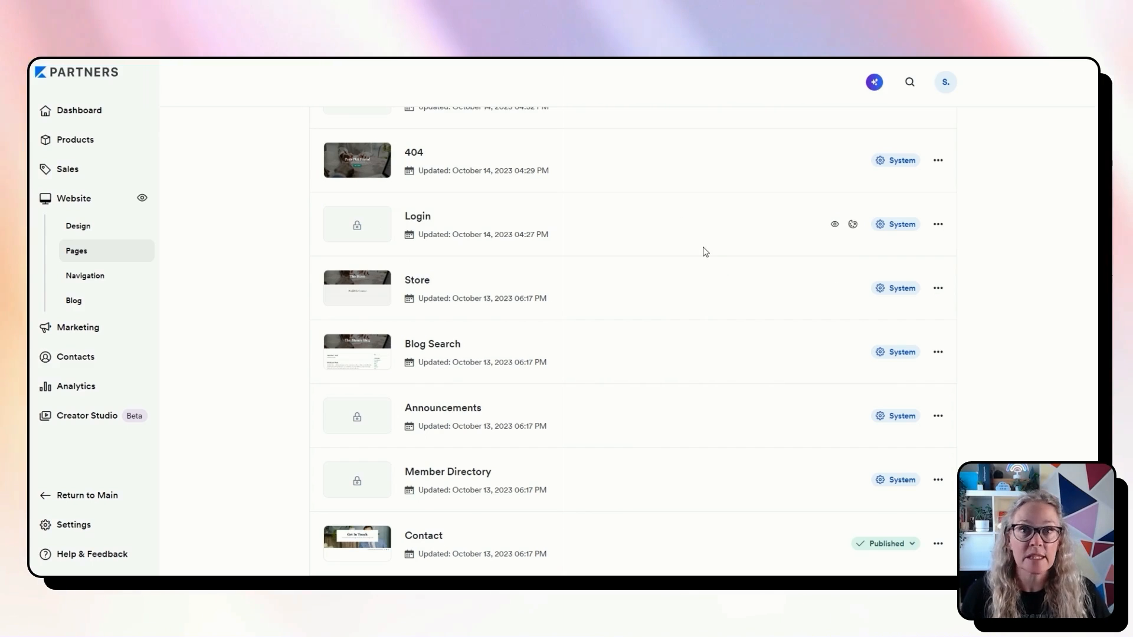
pyautogui.moveTo(759, 266)
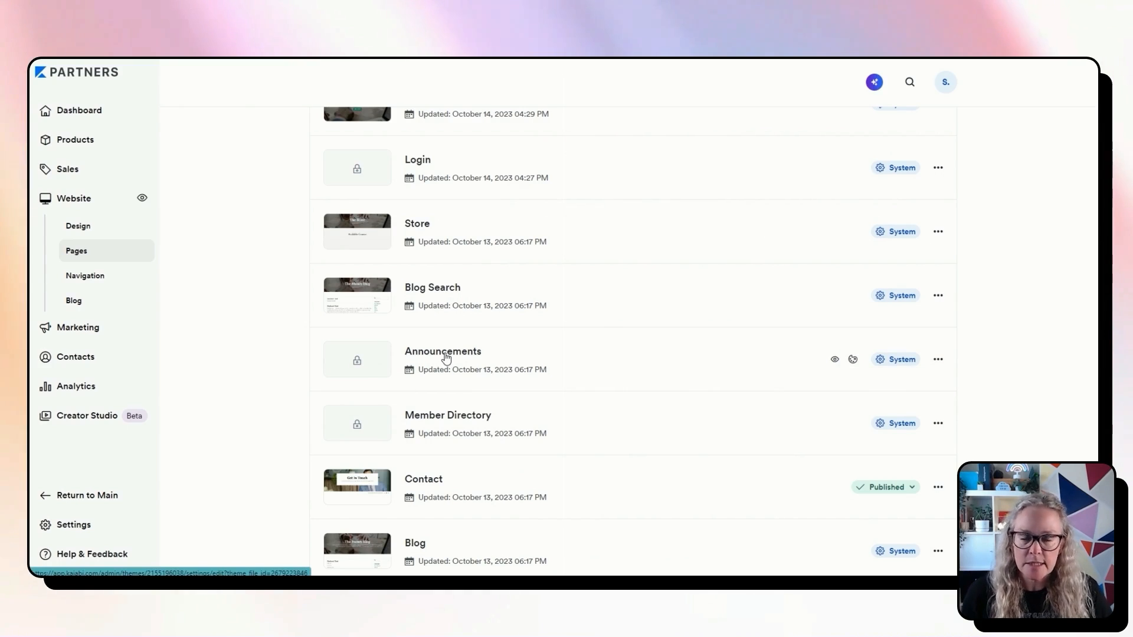
pyautogui.moveTo(462, 421)
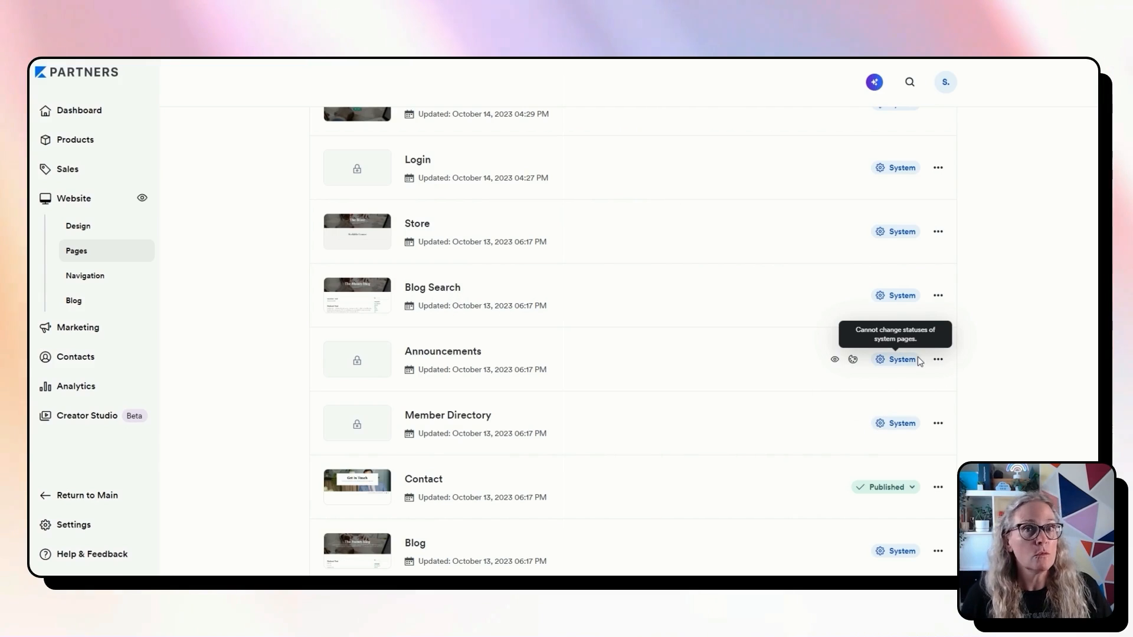
pyautogui.moveTo(938, 395)
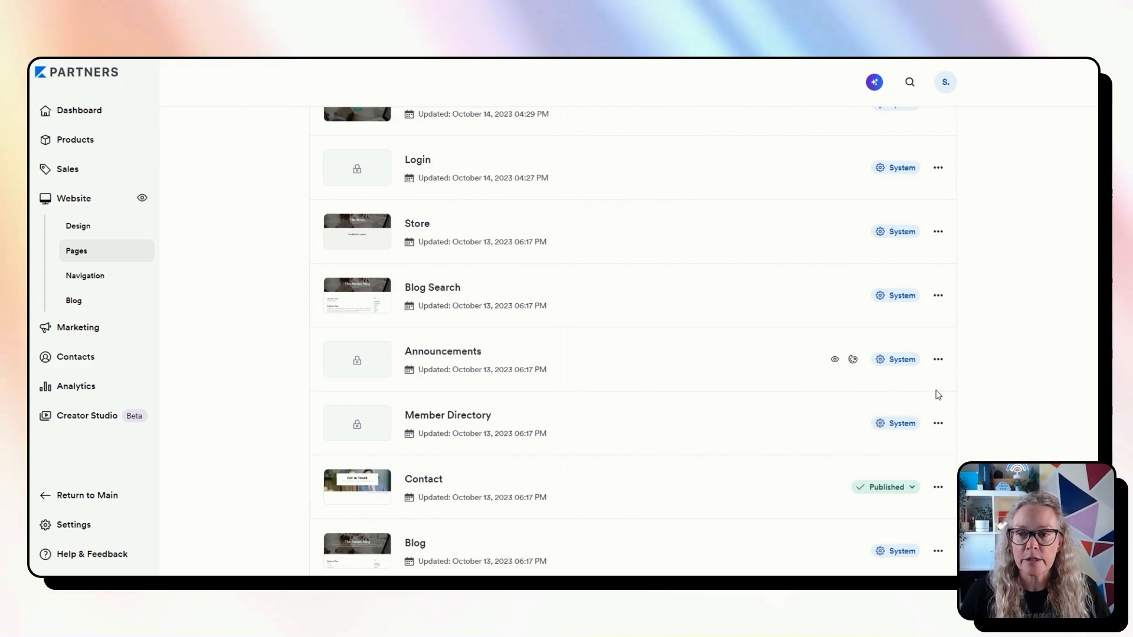
pyautogui.scroll(-3)
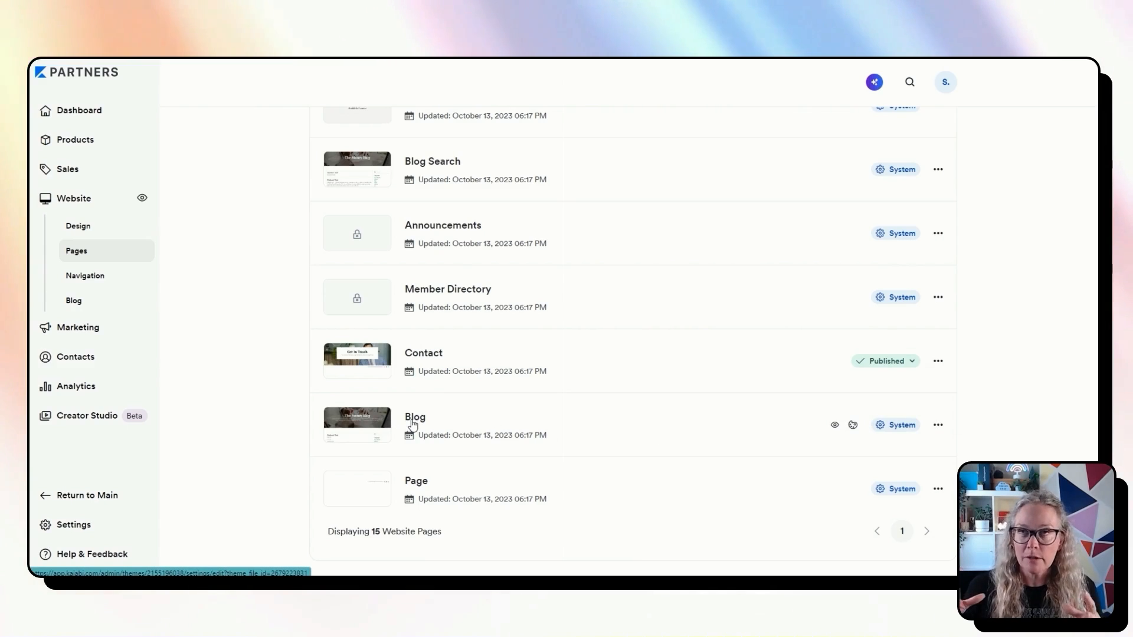
pyautogui.moveTo(626, 385)
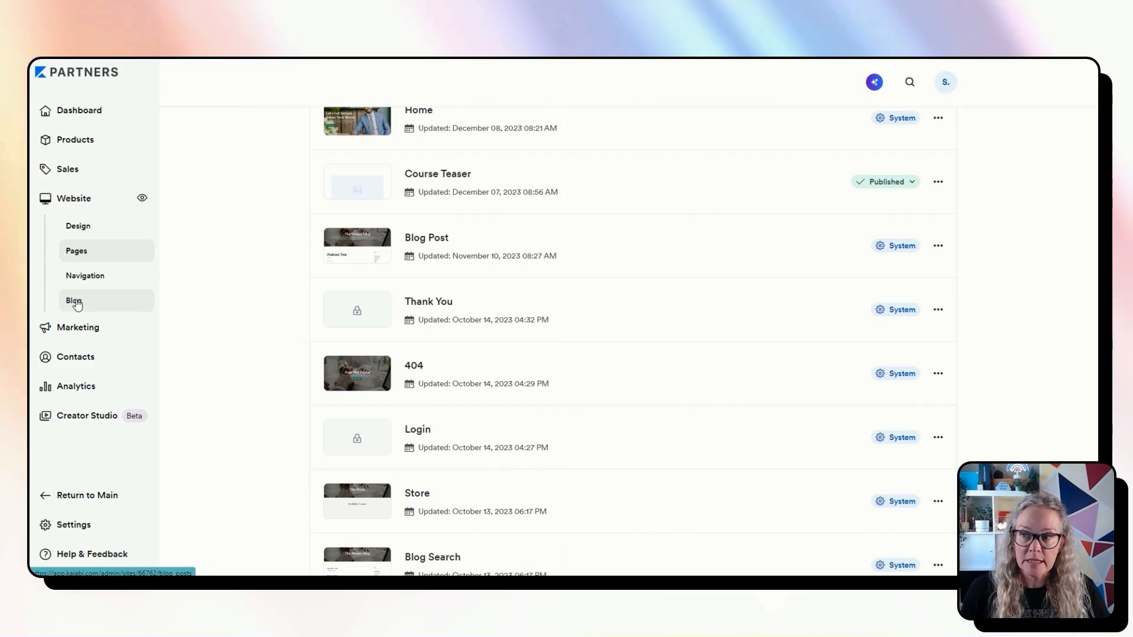
pyautogui.moveTo(87, 311)
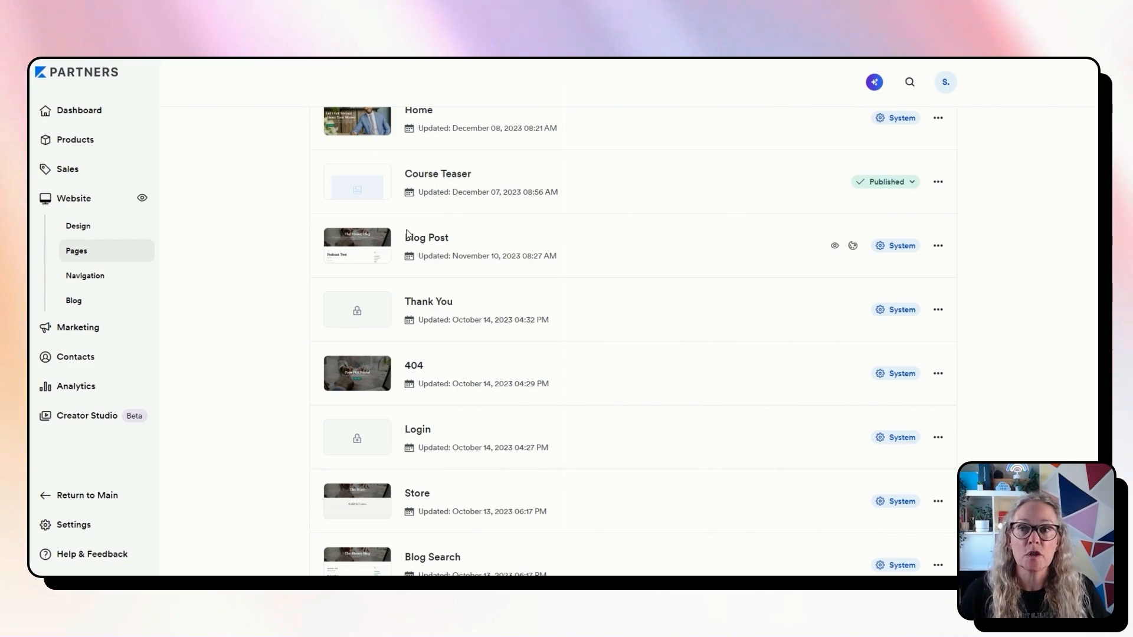
pyautogui.scroll(-3)
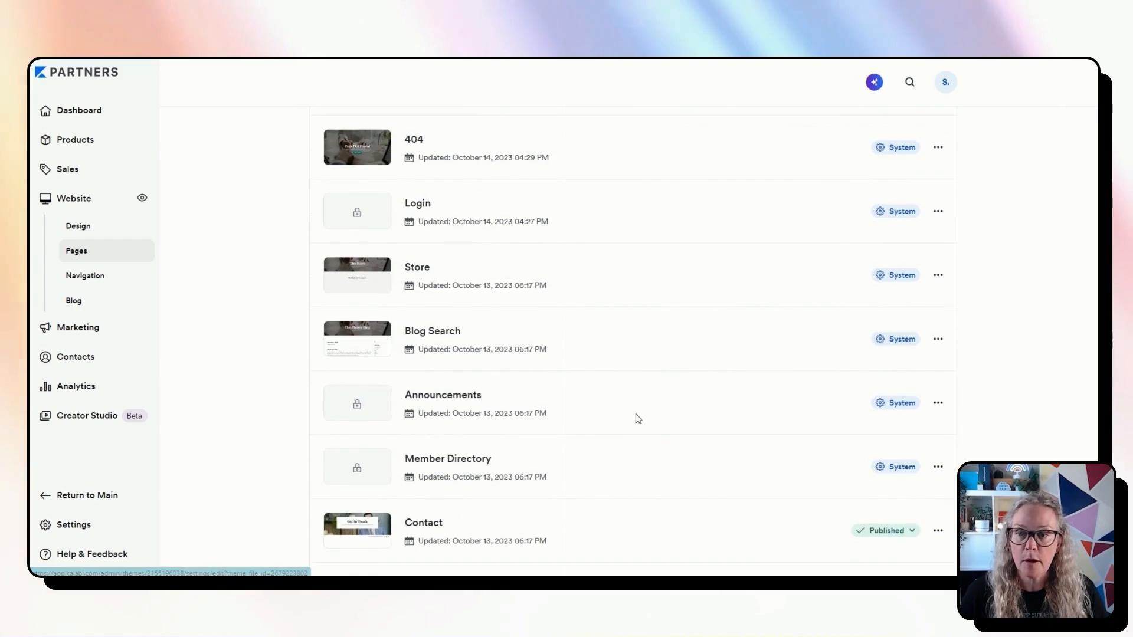
pyautogui.scroll(-3)
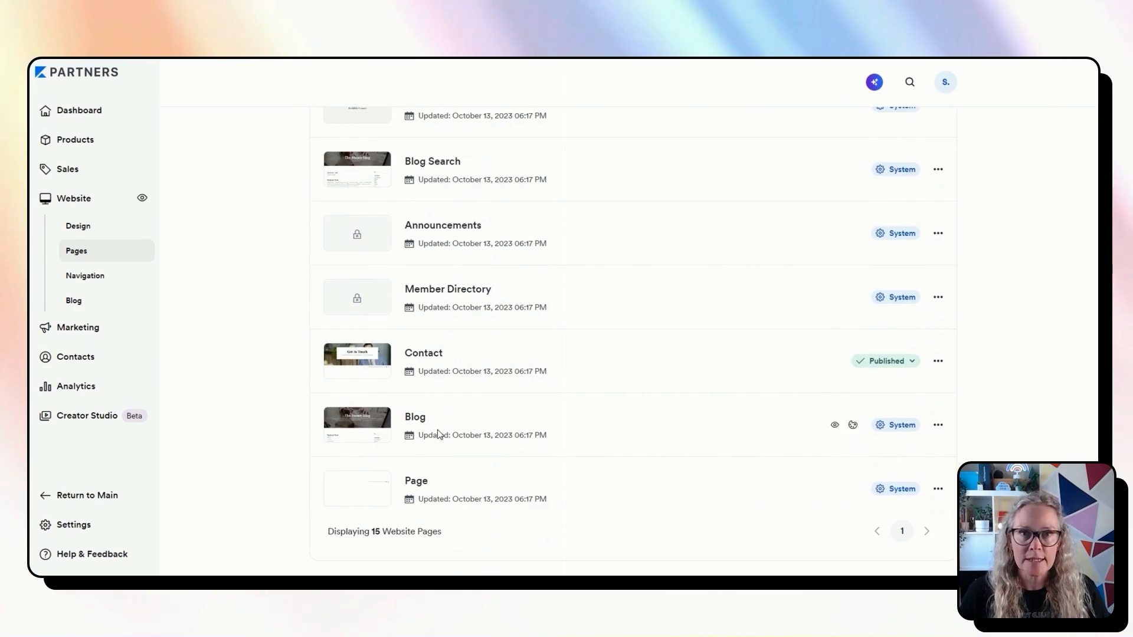
pyautogui.moveTo(631, 442)
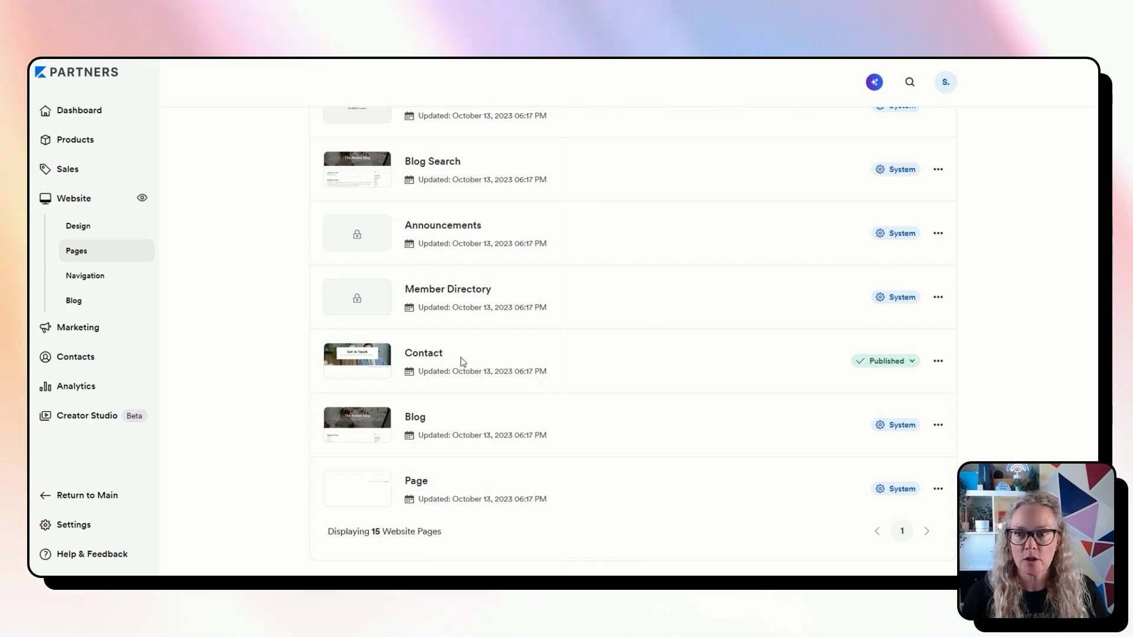
pyautogui.moveTo(434, 415)
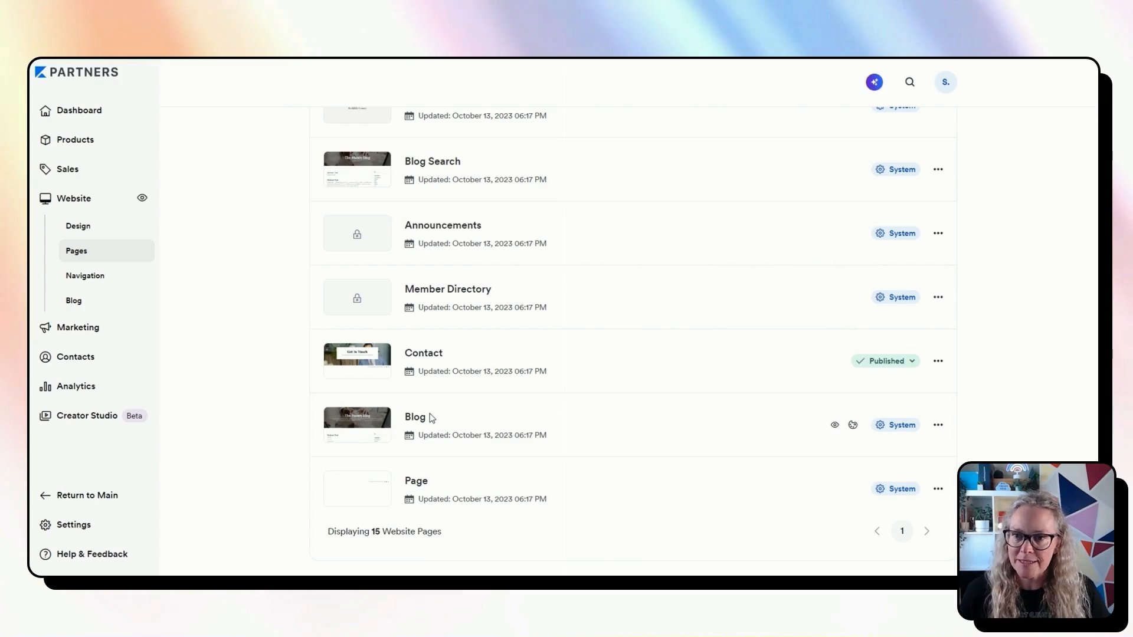
pyautogui.moveTo(437, 417)
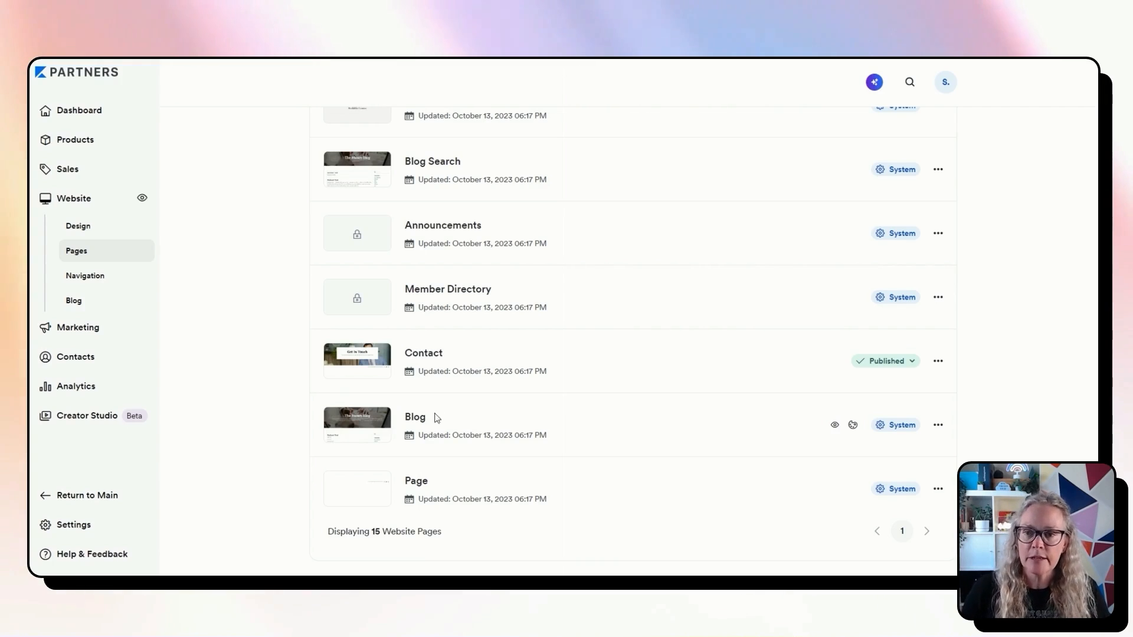
pyautogui.scroll(3)
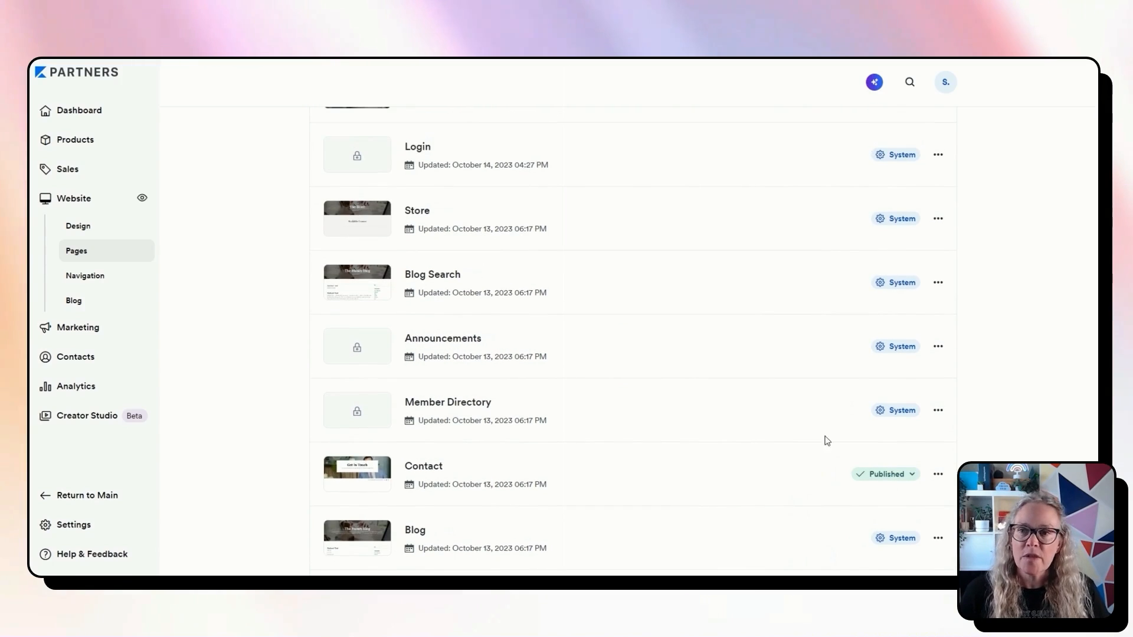
pyautogui.moveTo(907, 382)
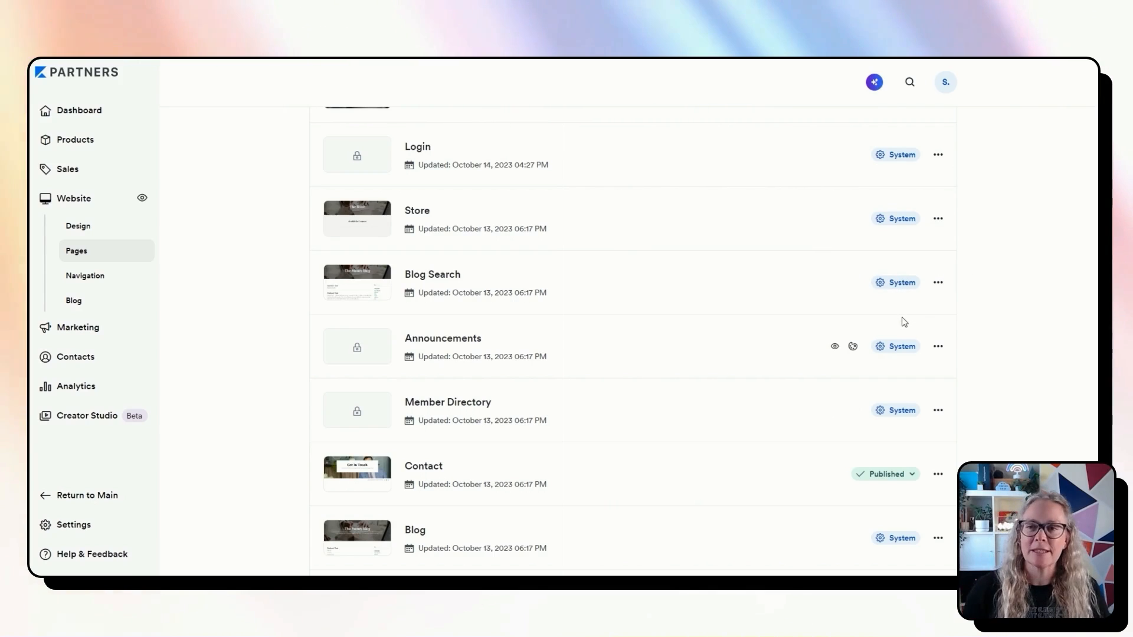
pyautogui.moveTo(415, 220)
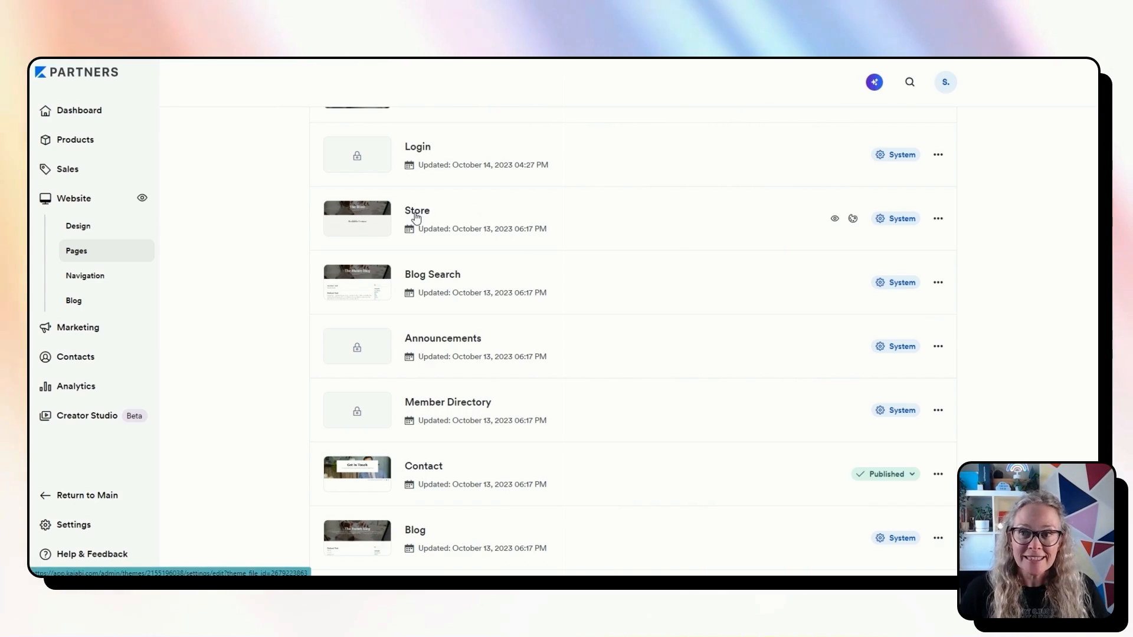
pyautogui.click(416, 210)
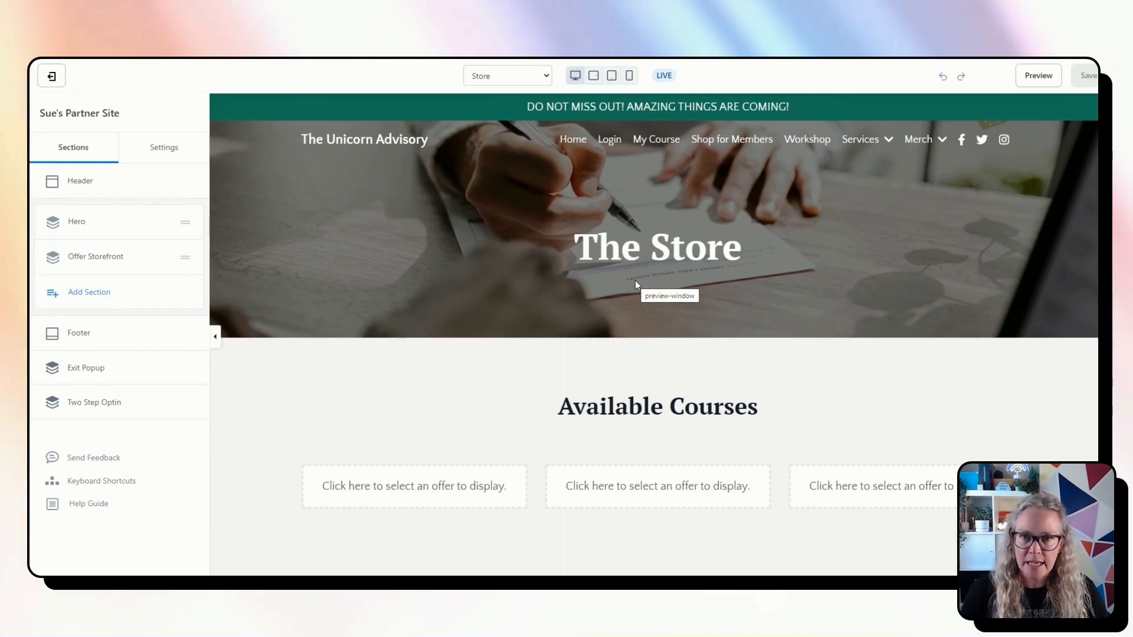
# Assign the Xmas Bundle to the Store page's first Offer Storefront slot.
pyautogui.click(94, 258)
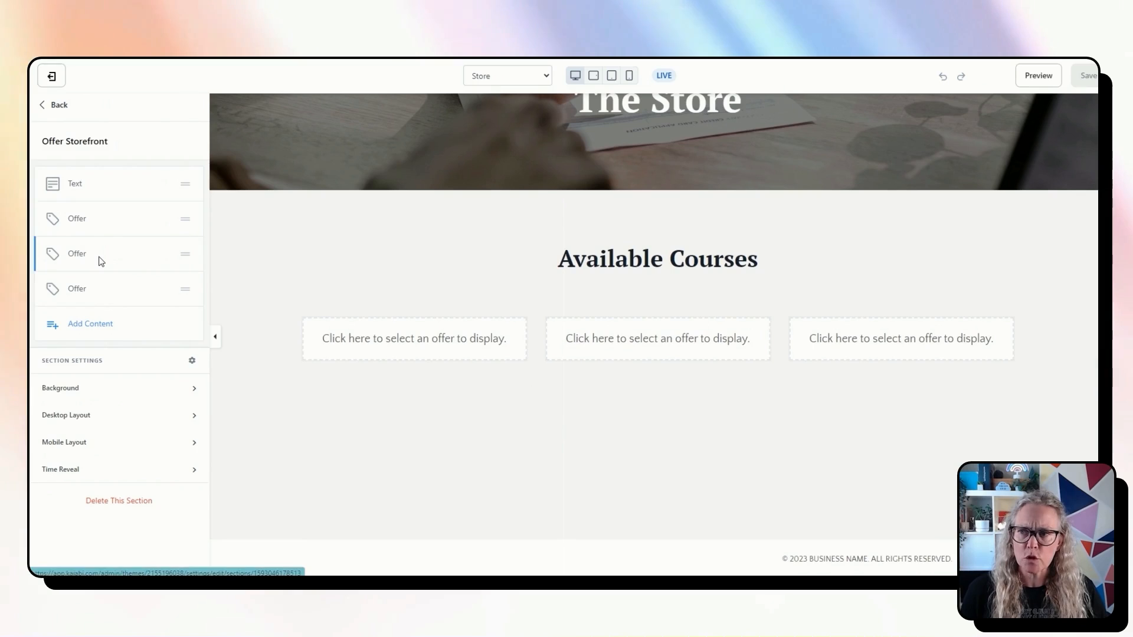
pyautogui.click(77, 253)
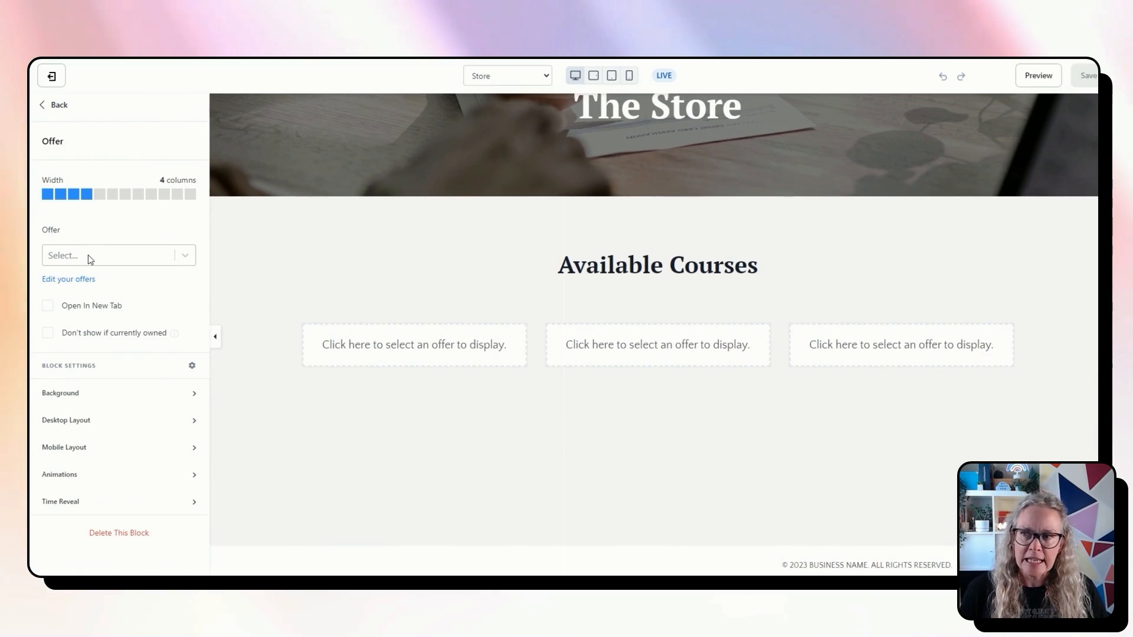
pyautogui.click(112, 255)
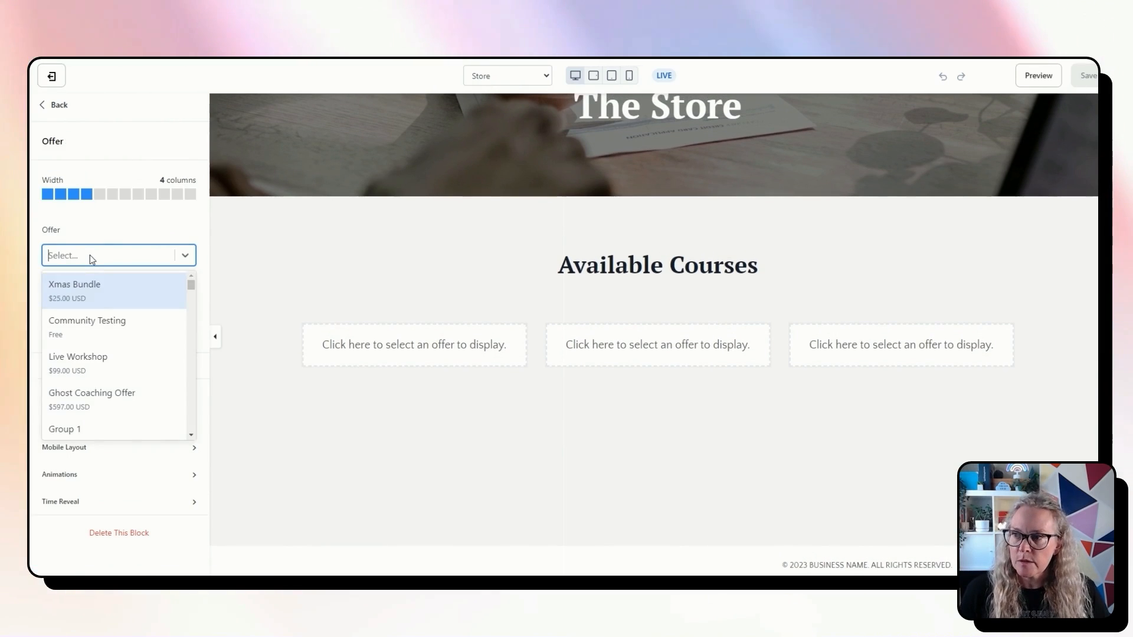
pyautogui.click(74, 290)
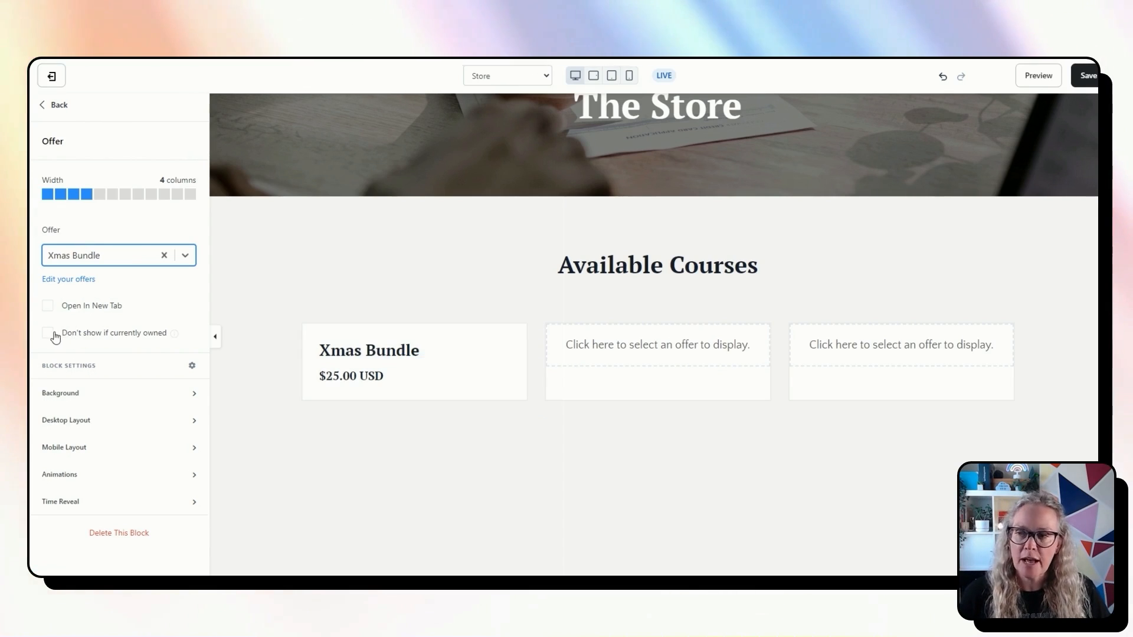
# Enable 'Don't show if currently owned' for that offer and return to the pages list.
pyautogui.click(47, 333)
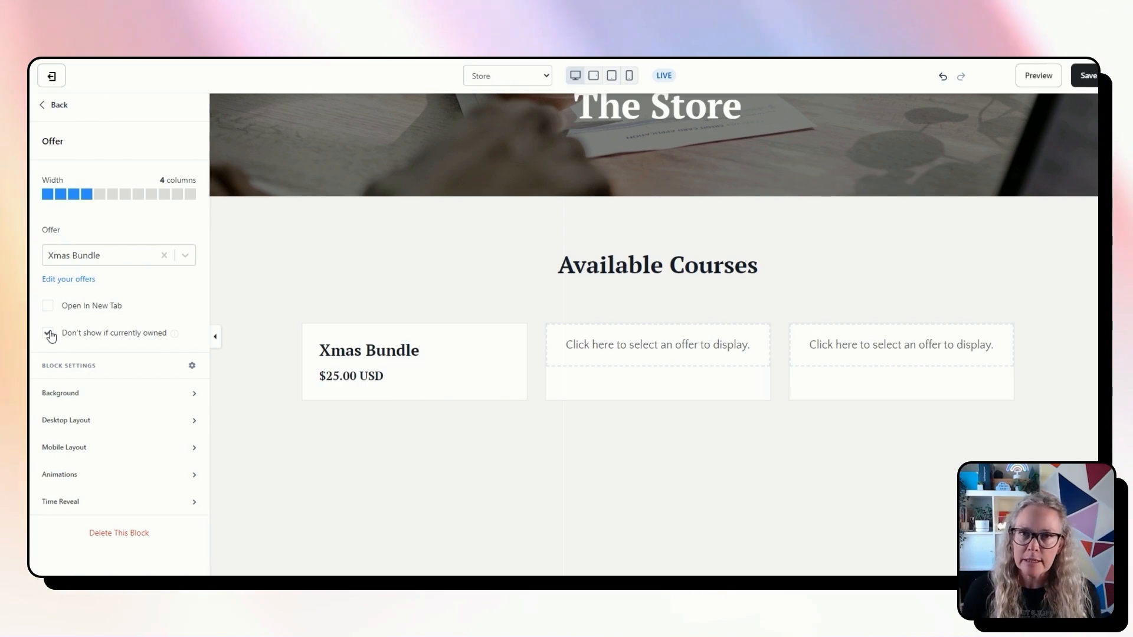
pyautogui.click(48, 333)
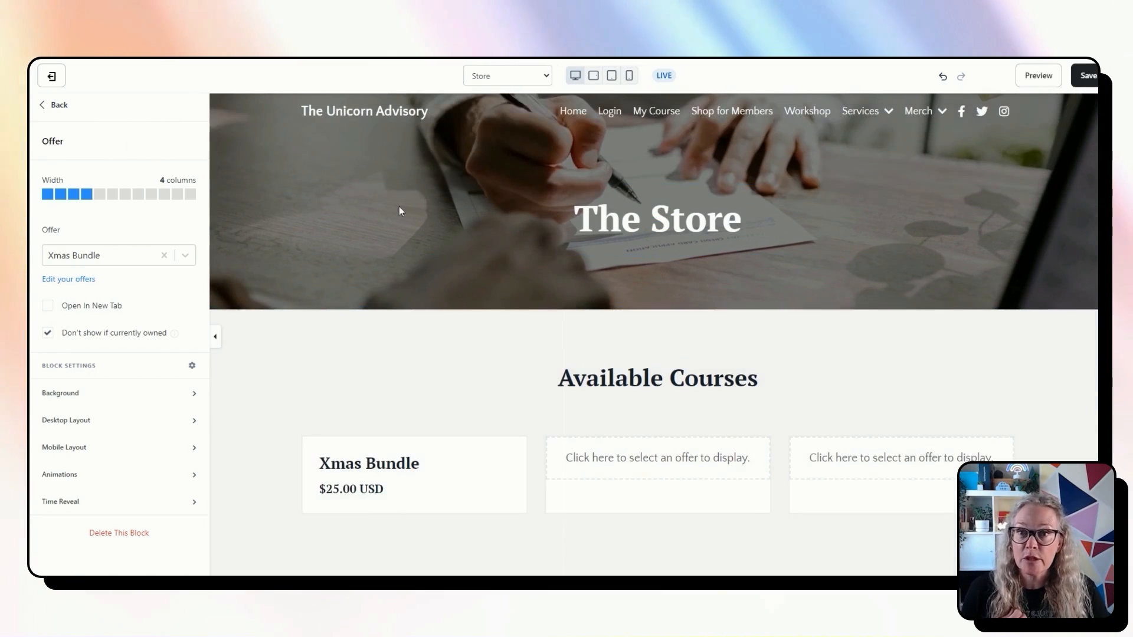
pyautogui.click(53, 105)
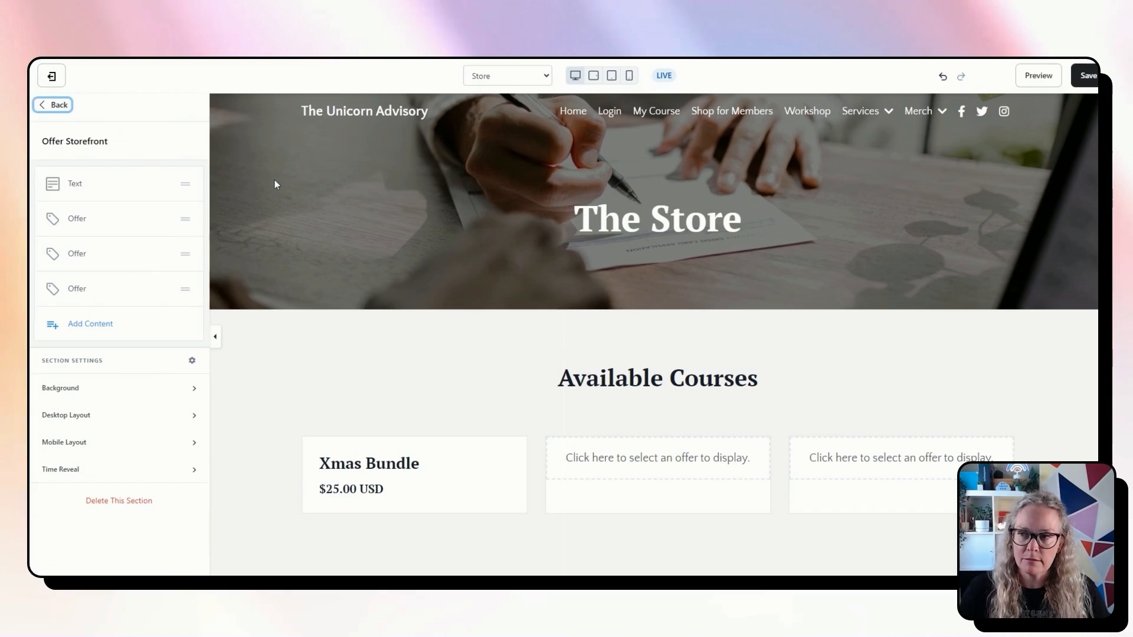
pyautogui.click(52, 104)
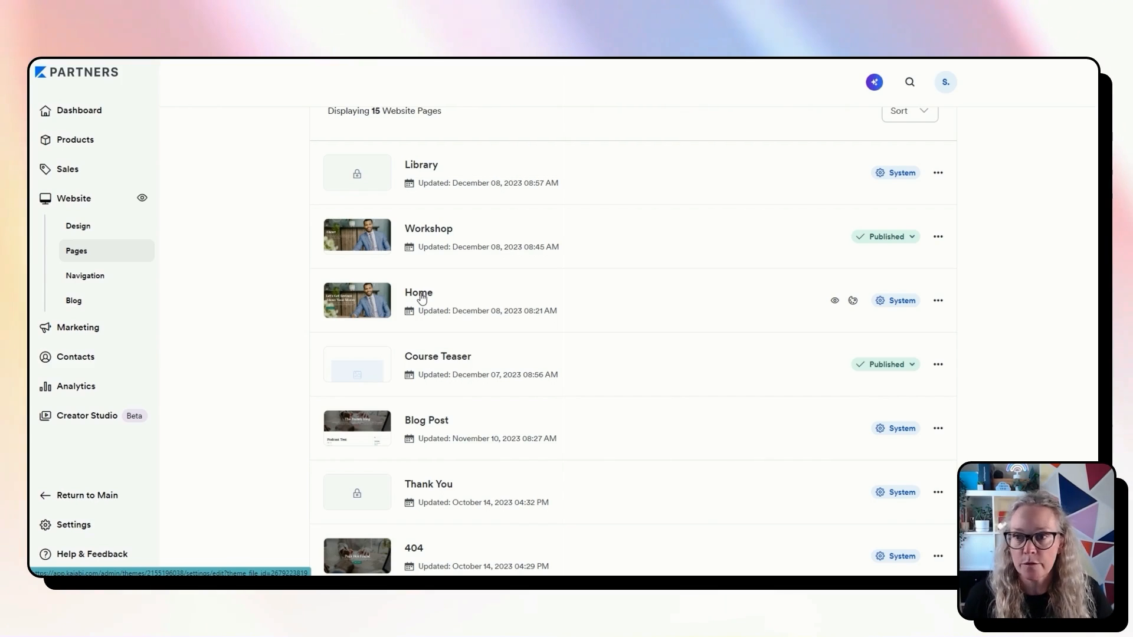
pyautogui.moveTo(486, 290)
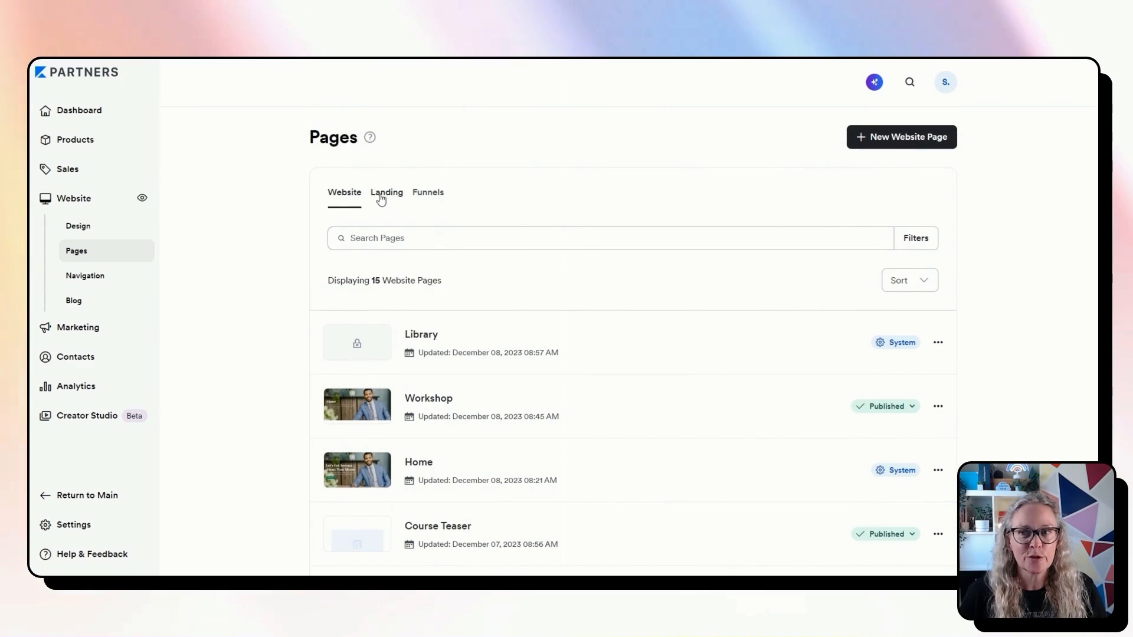
pyautogui.moveTo(382, 196)
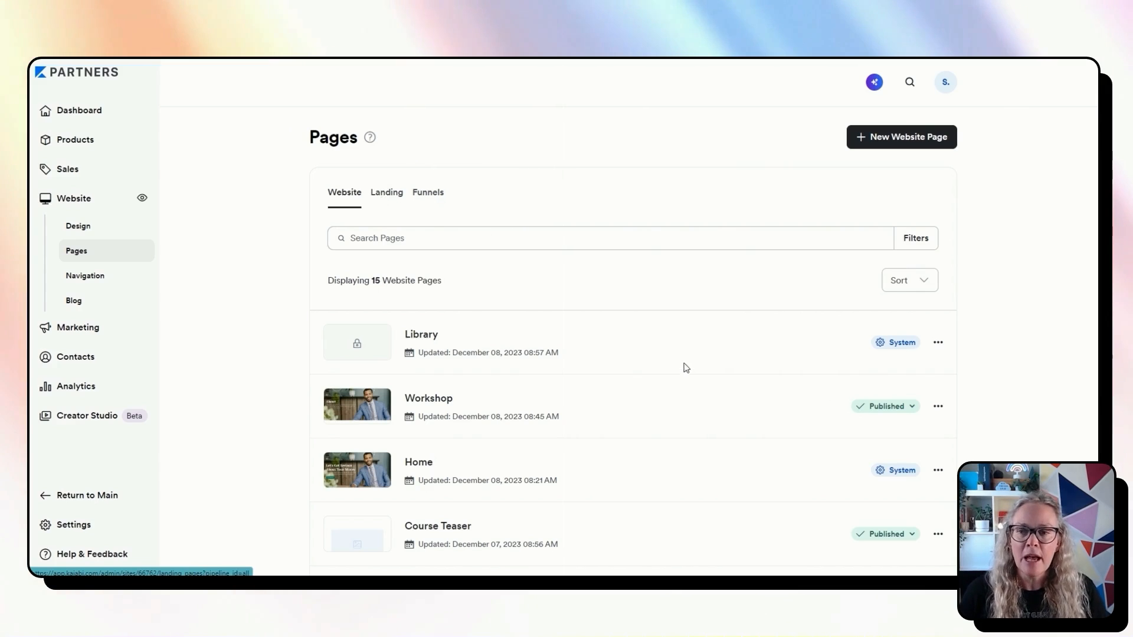
pyautogui.scroll(-3)
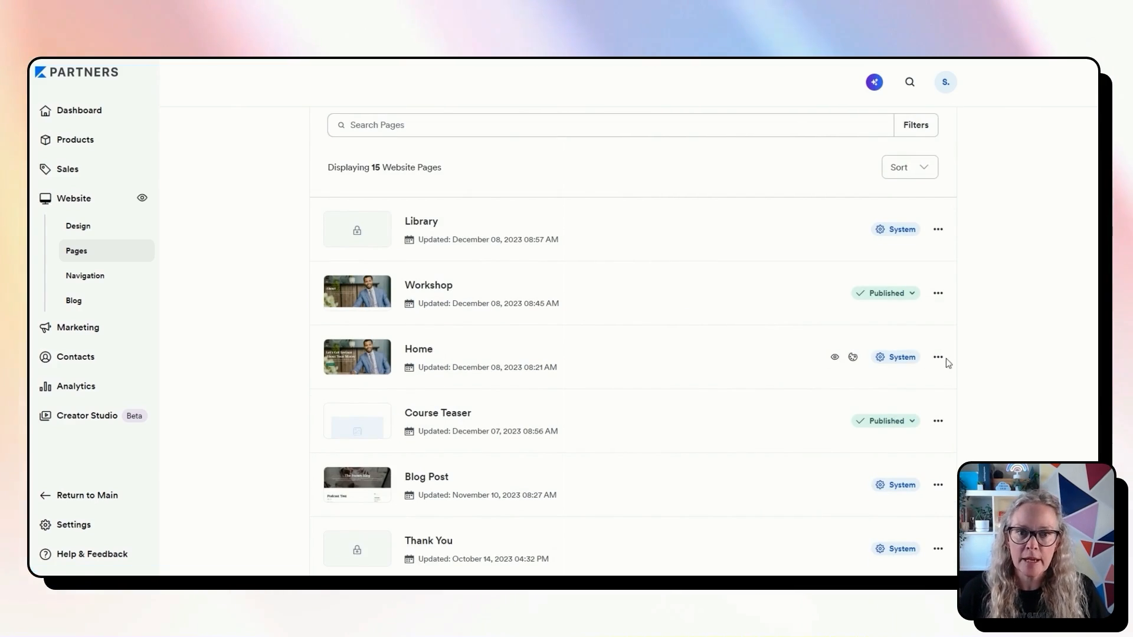
pyautogui.click(938, 357)
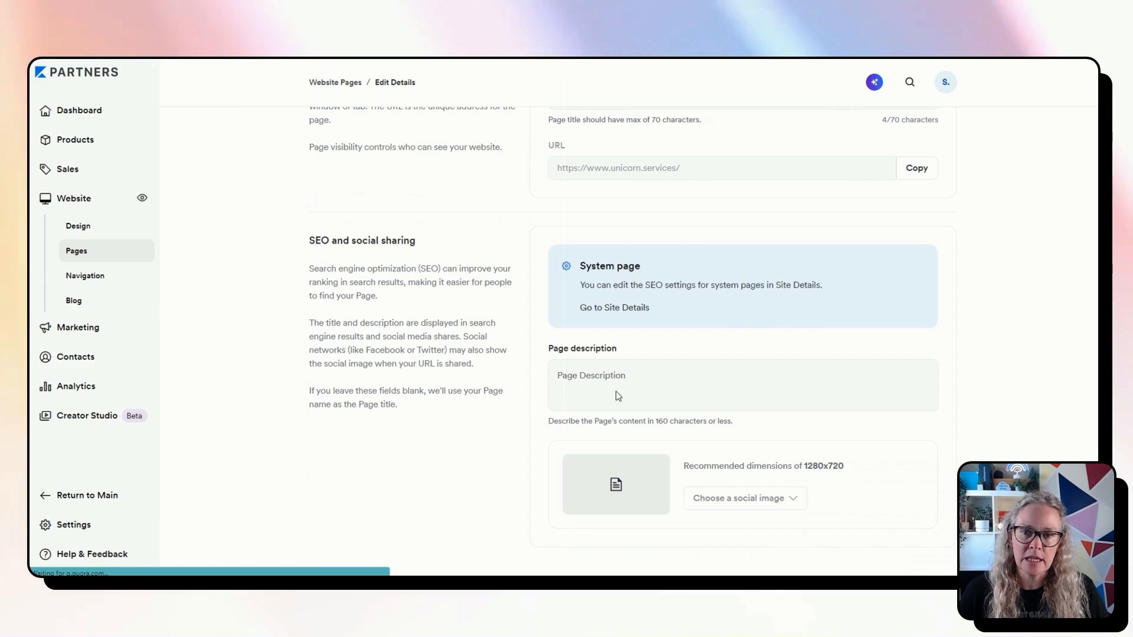
pyautogui.moveTo(687, 322)
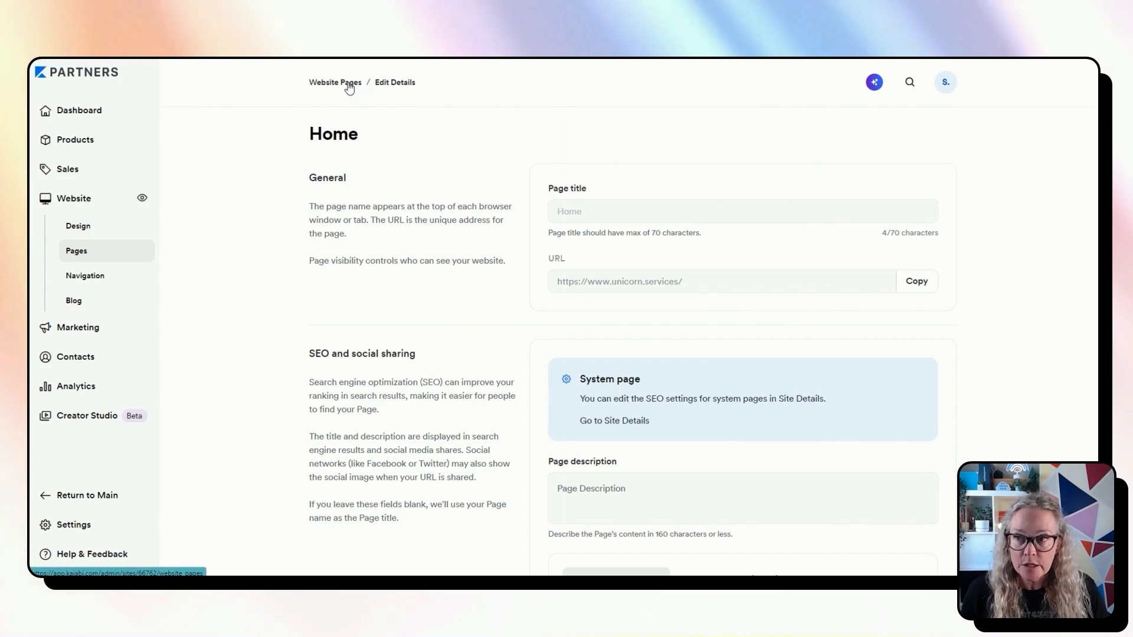
pyautogui.click(335, 83)
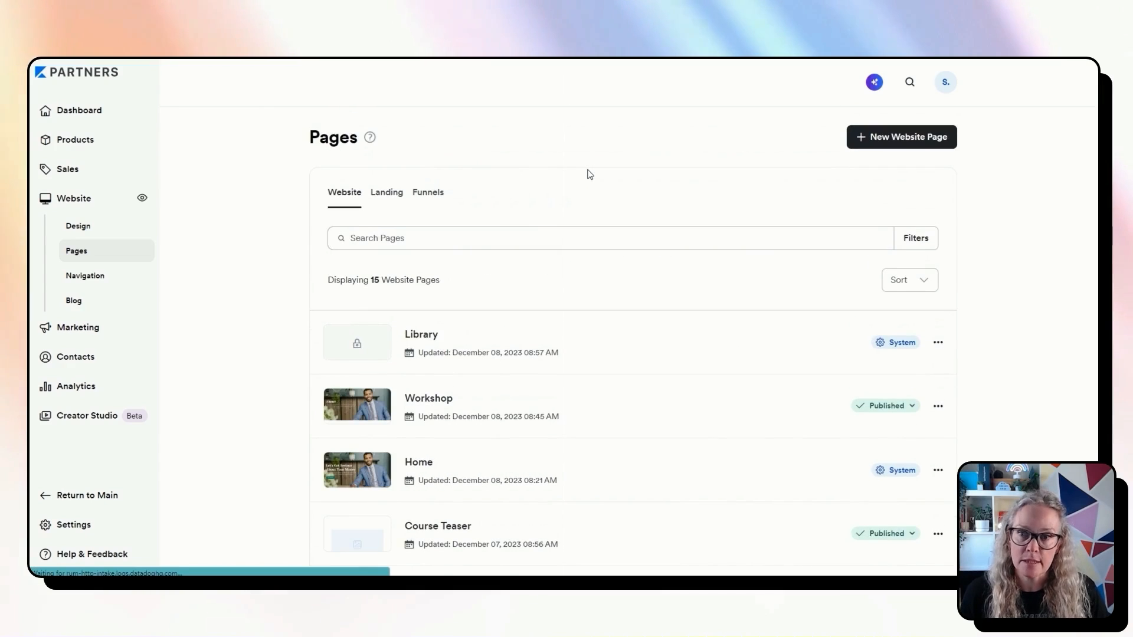
pyautogui.scroll(-3)
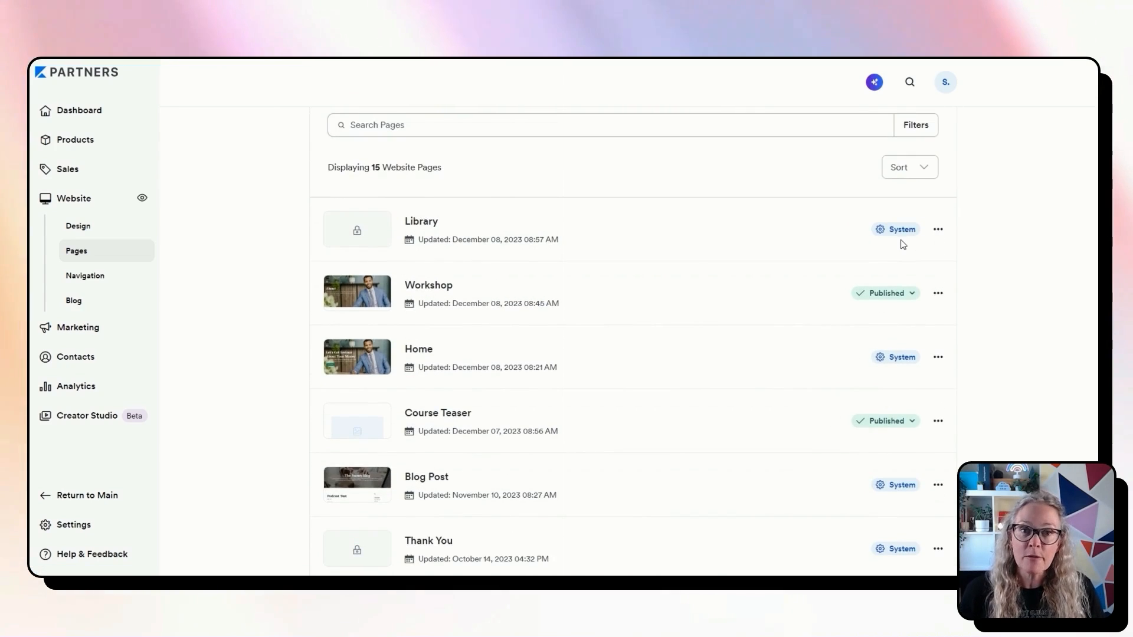
pyautogui.moveTo(901, 235)
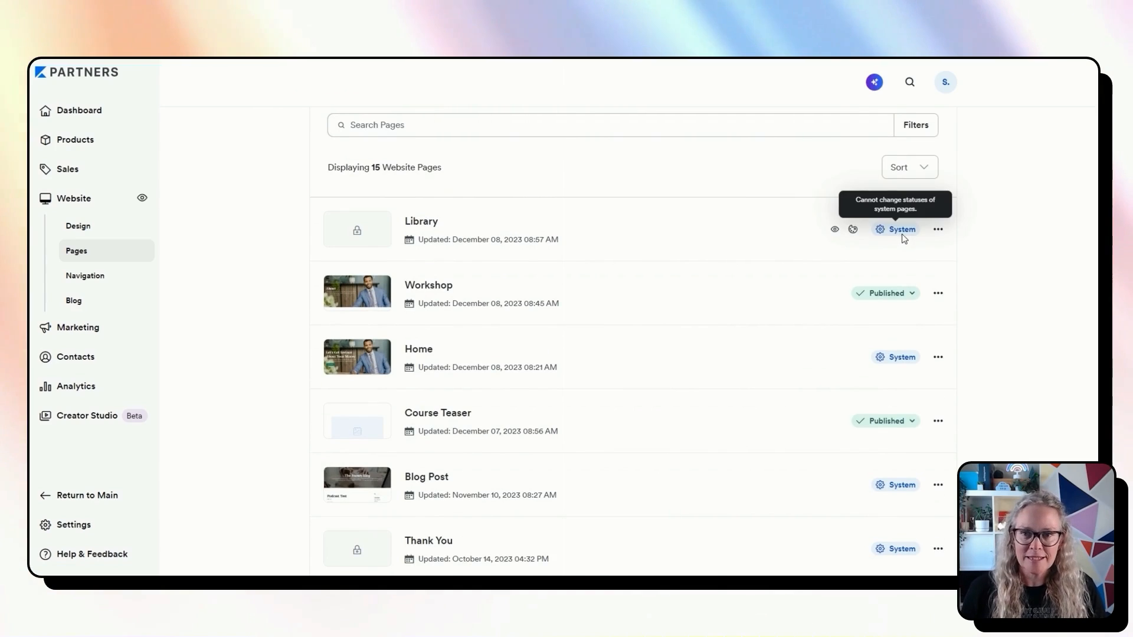
pyautogui.scroll(-3)
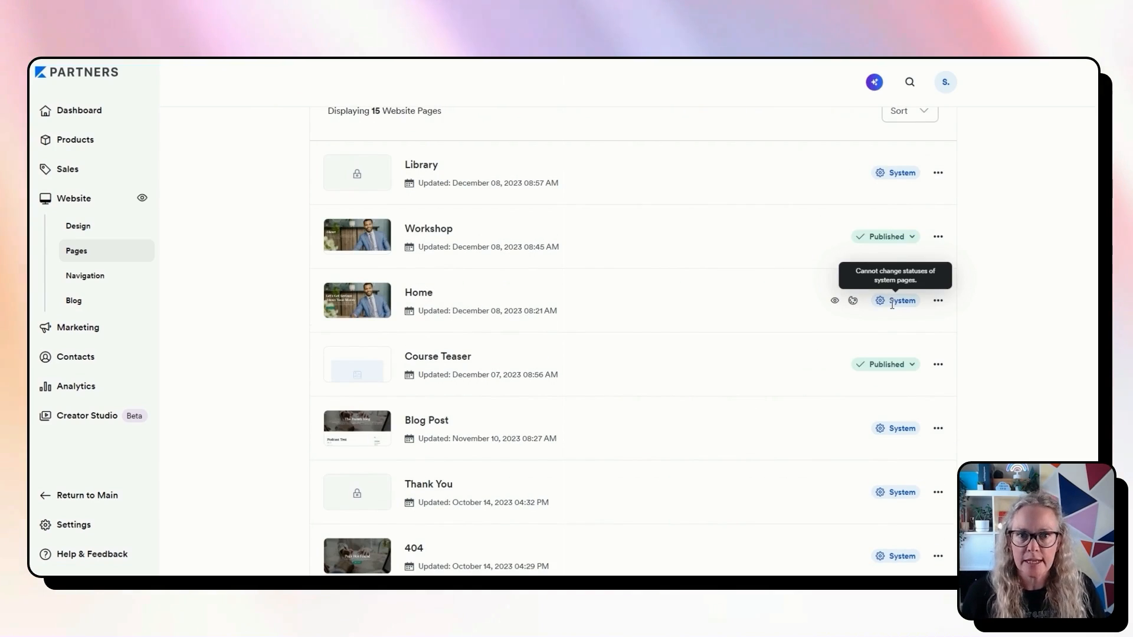
pyautogui.scroll(-3)
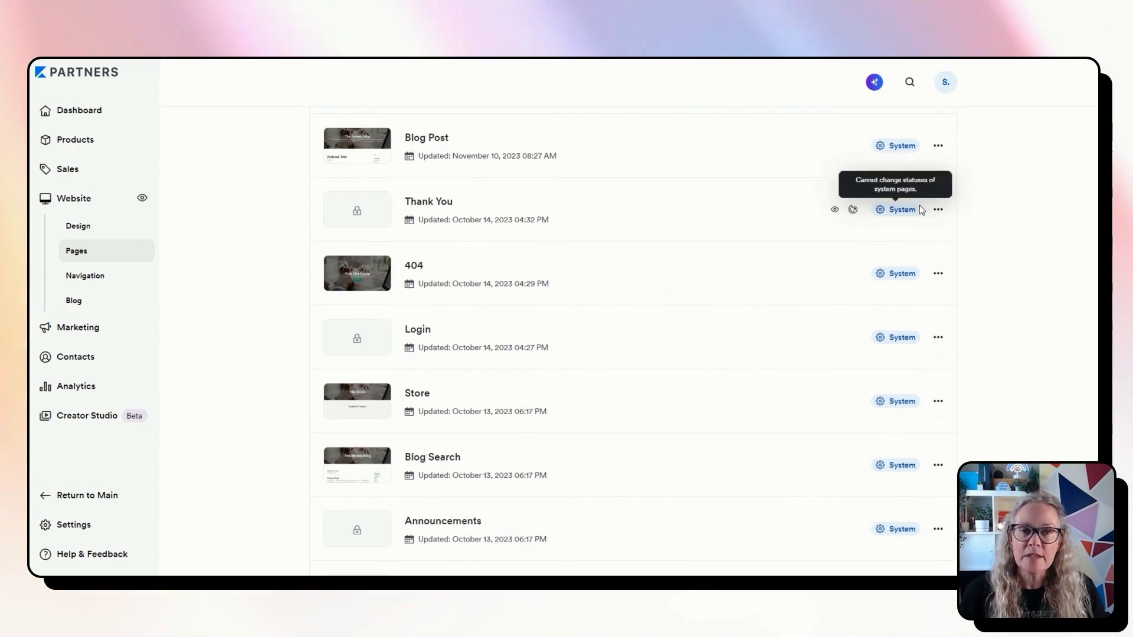
pyautogui.moveTo(939, 222)
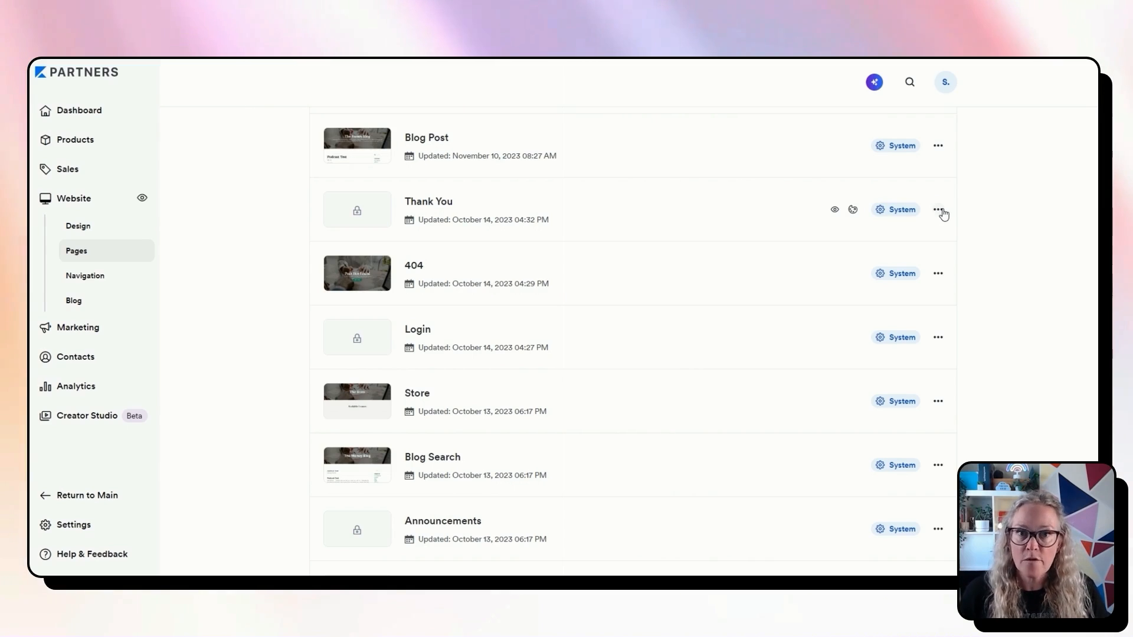
pyautogui.scroll(-3)
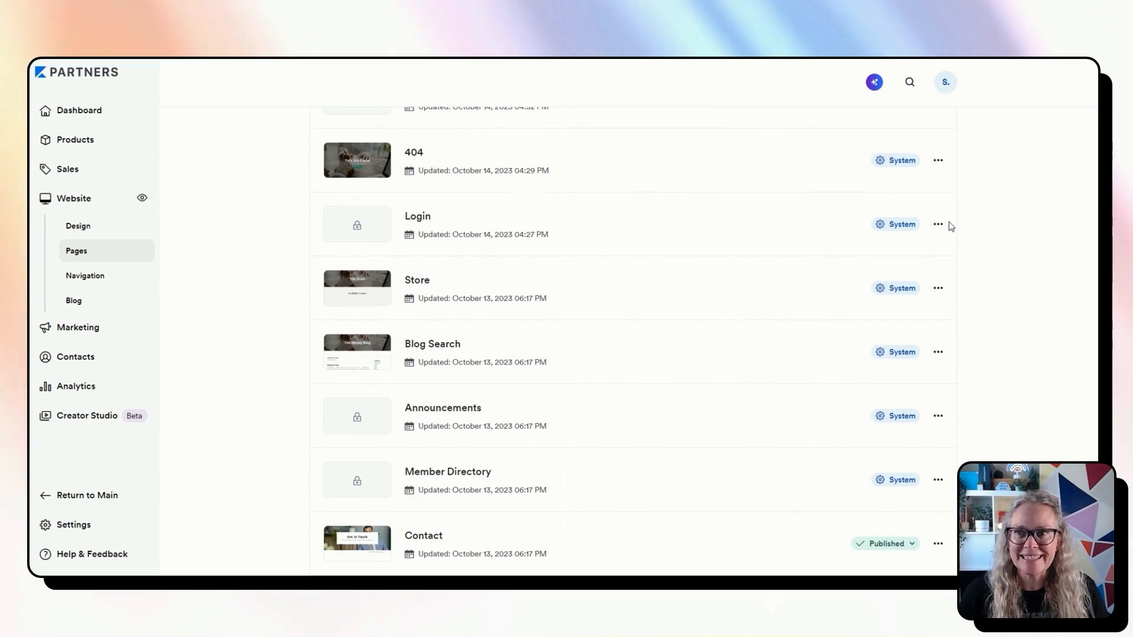
pyautogui.scroll(-3)
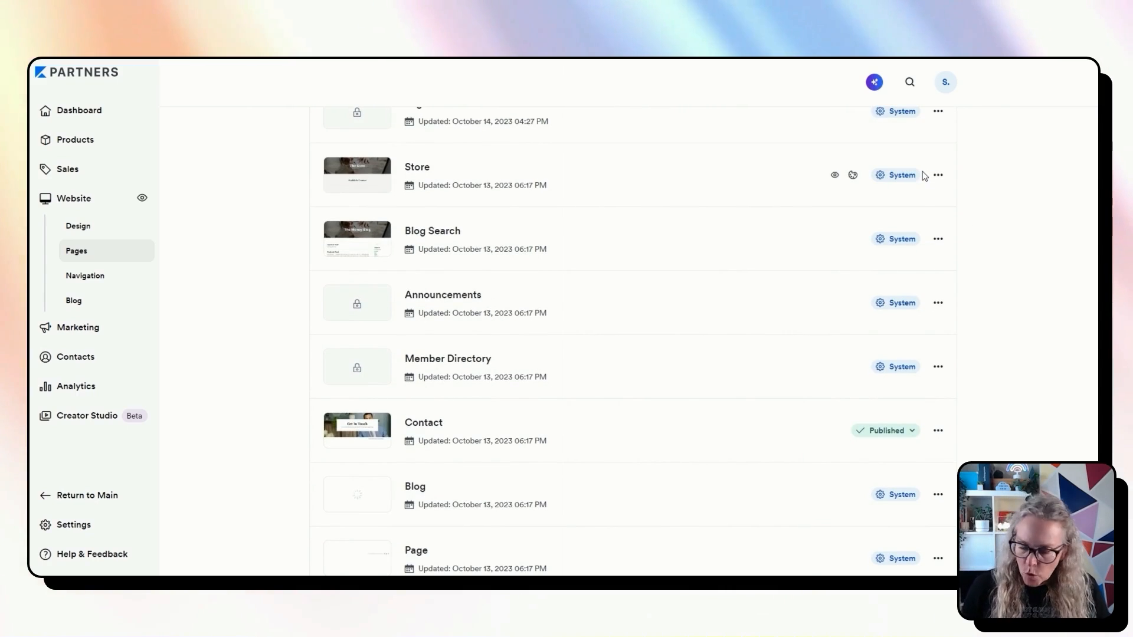
pyautogui.scroll(-3)
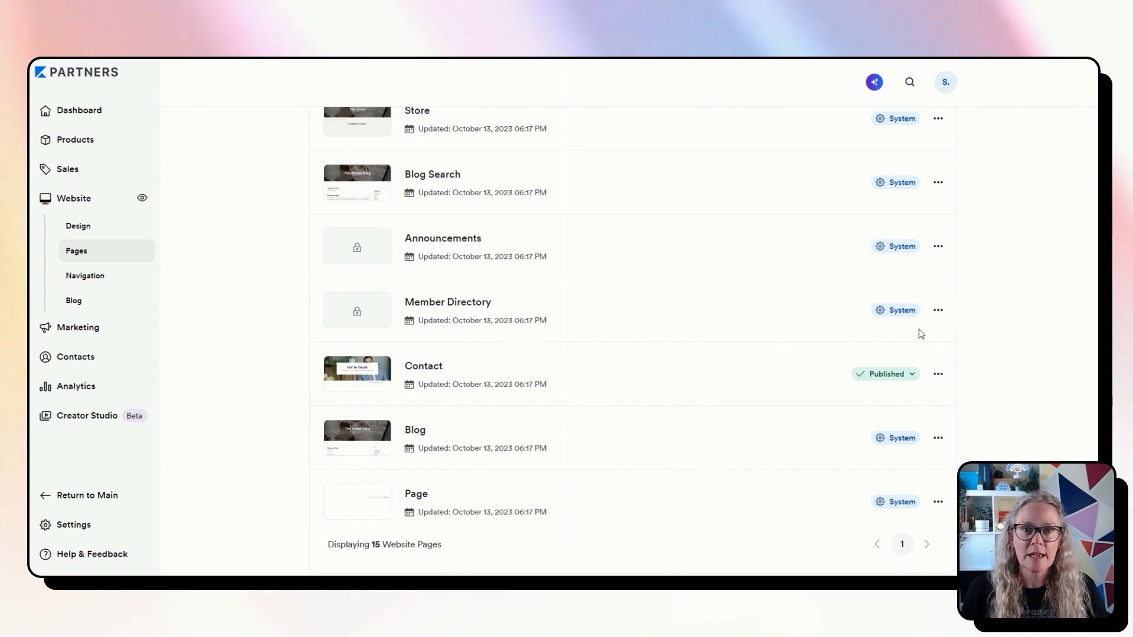
pyautogui.scroll(-3)
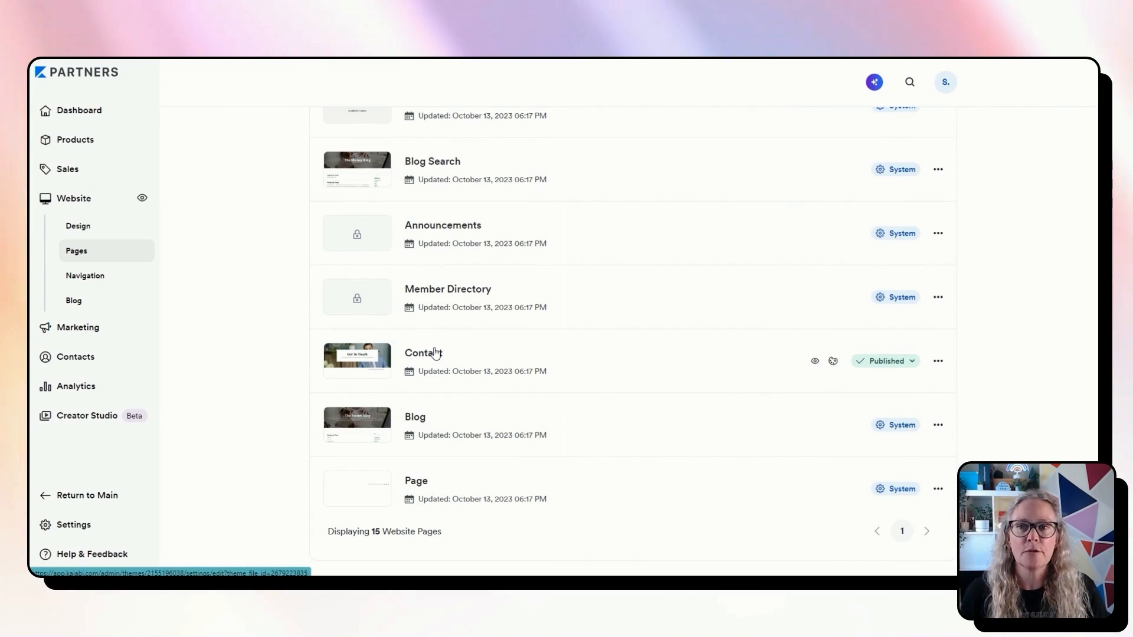
pyautogui.moveTo(467, 420)
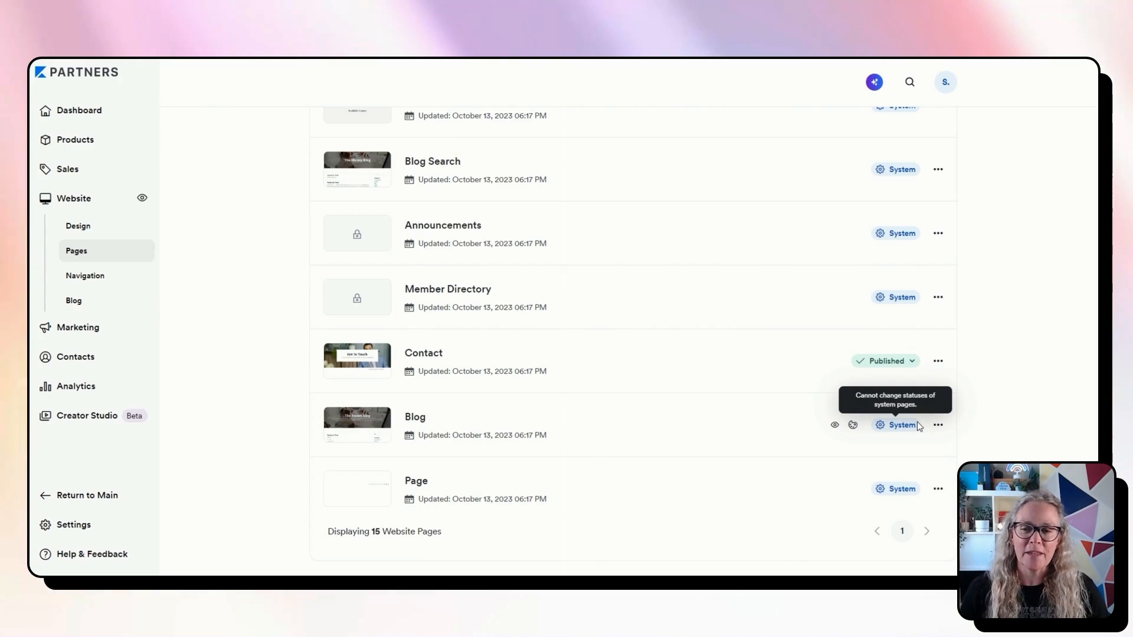
pyautogui.moveTo(464, 480)
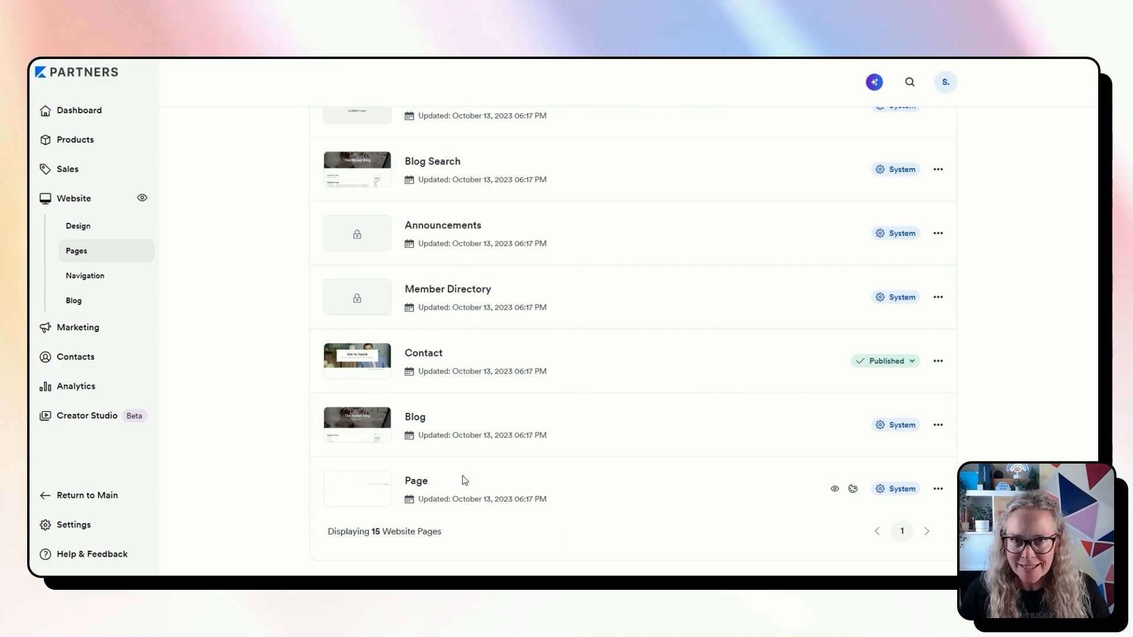